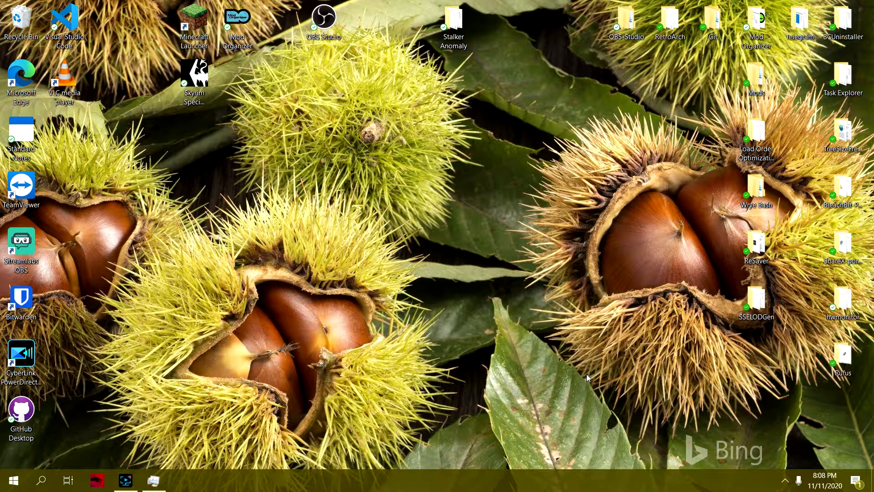
mouse_move(586, 382)
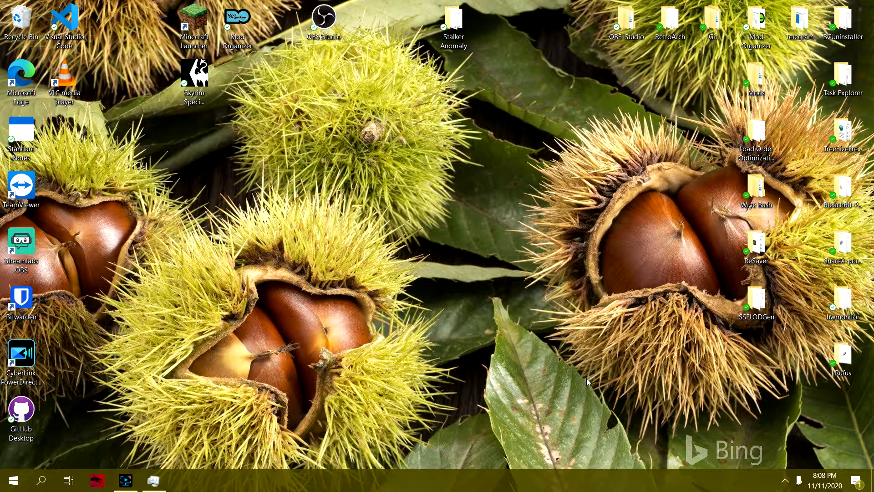
mouse_move(569, 372)
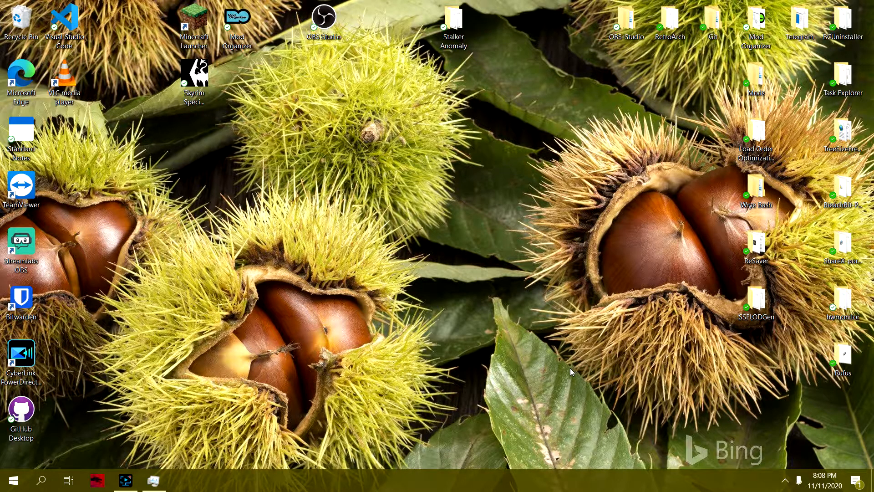
mouse_move(567, 373)
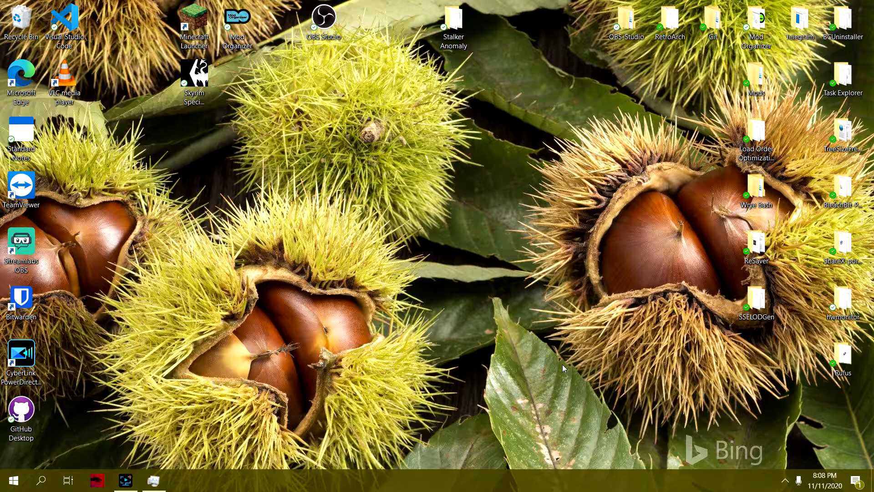
mouse_move(563, 365)
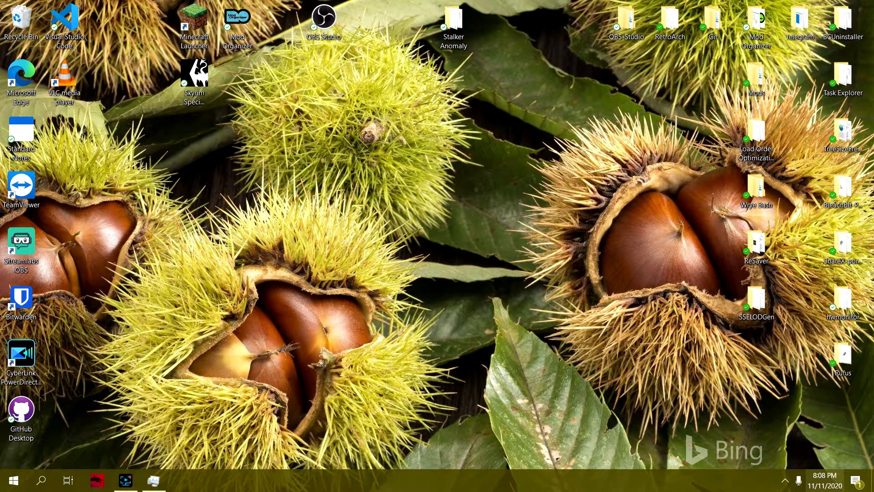
mouse_move(407, 292)
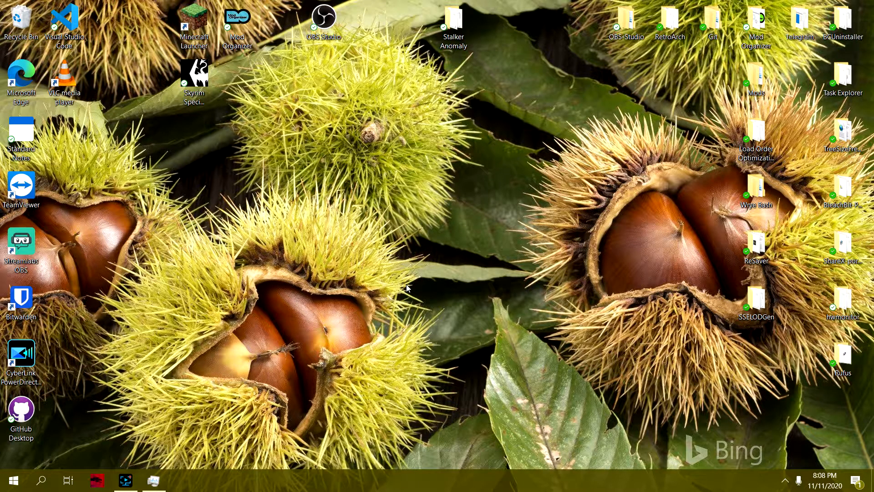
mouse_move(154, 392)
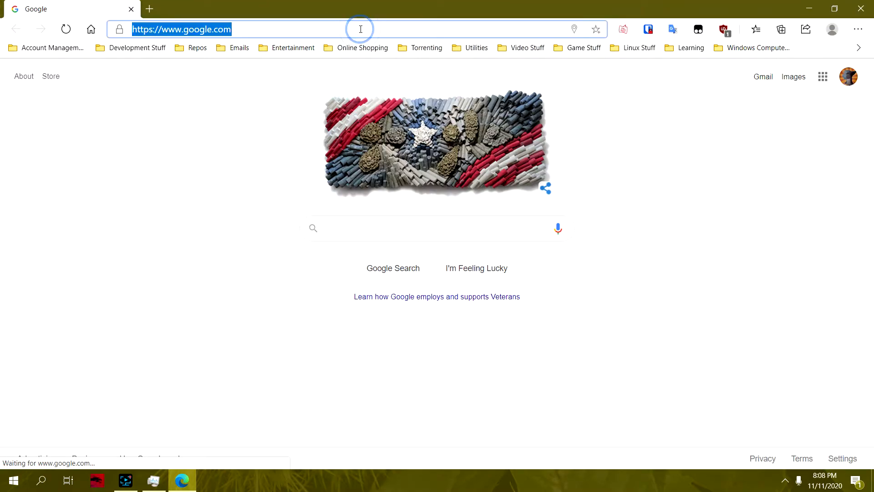
Search 'bestbuy' and go to the official Best Buy site.
type("bestbuy&cvid=7f3c87218e3042d3bf5a90149d609fe2&FORM=ANAB01&PC=...")
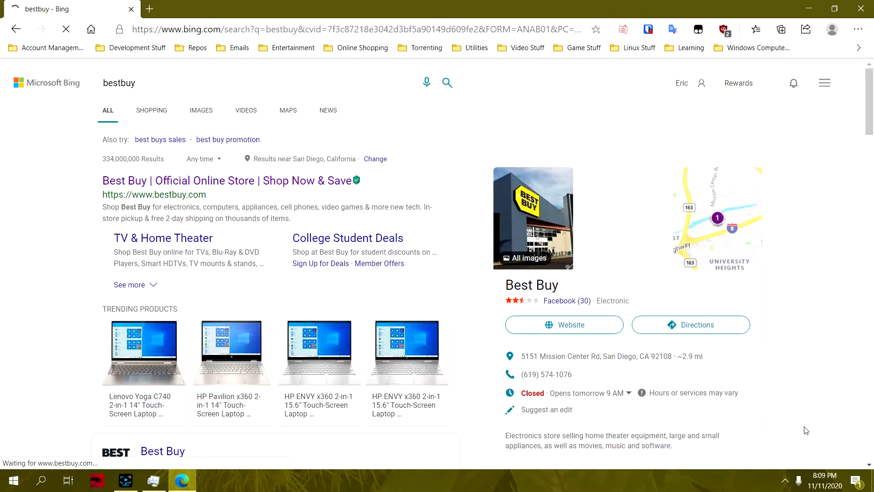
left_click(154, 194)
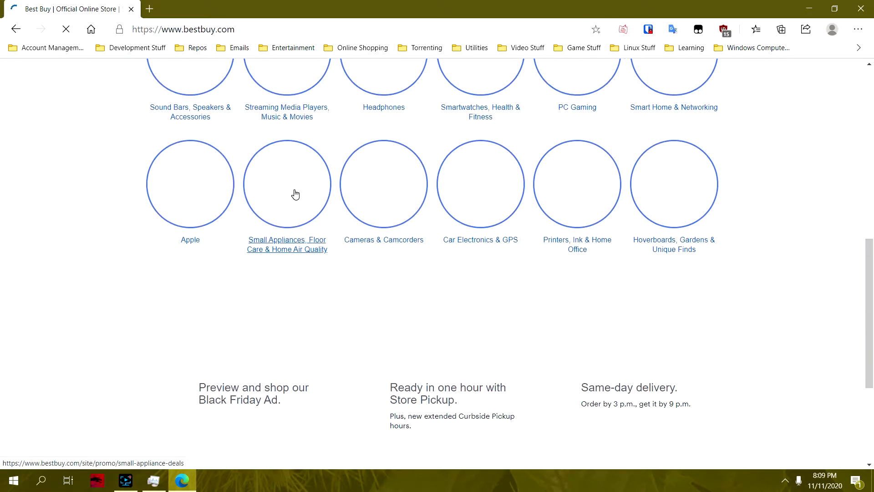
scroll("down", 3)
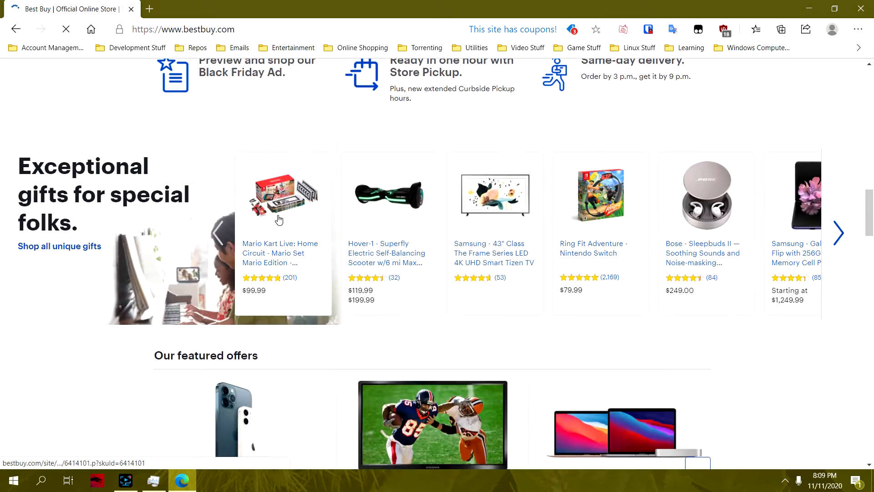
scroll("up", 3)
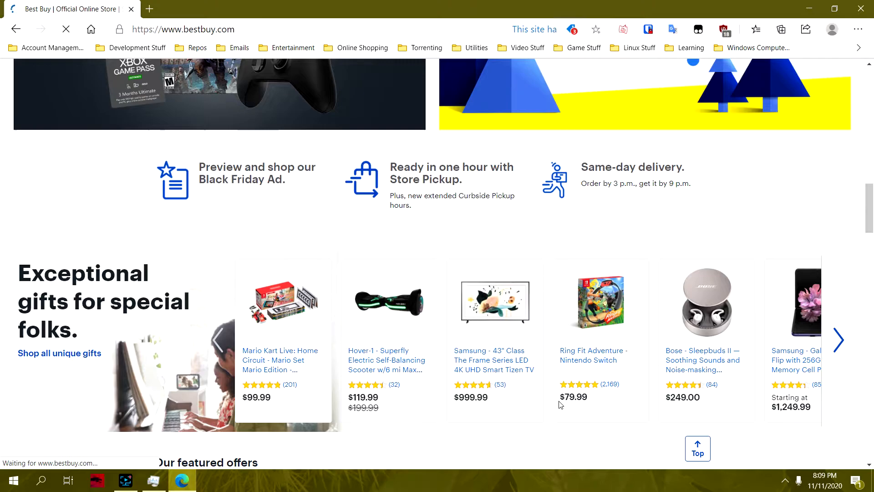
Open the Black Friday ad and the MSI GE66 gaming laptop's product details.
left_click(256, 173)
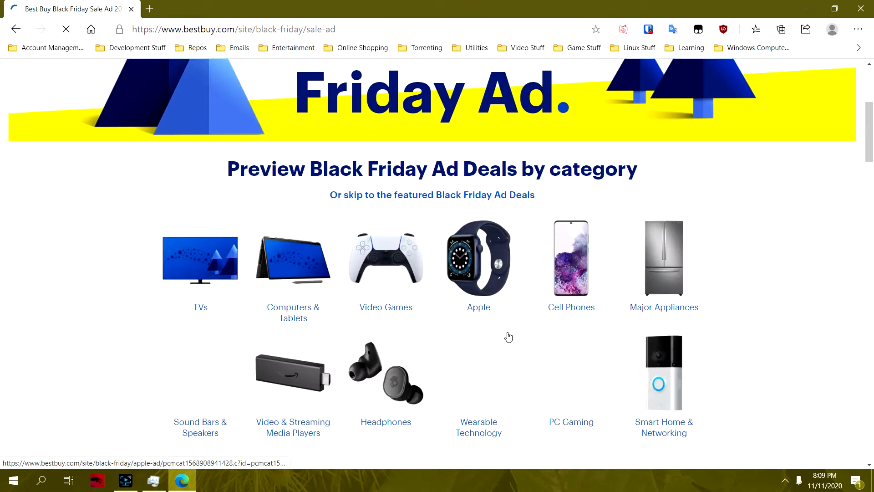
scroll("down", 3)
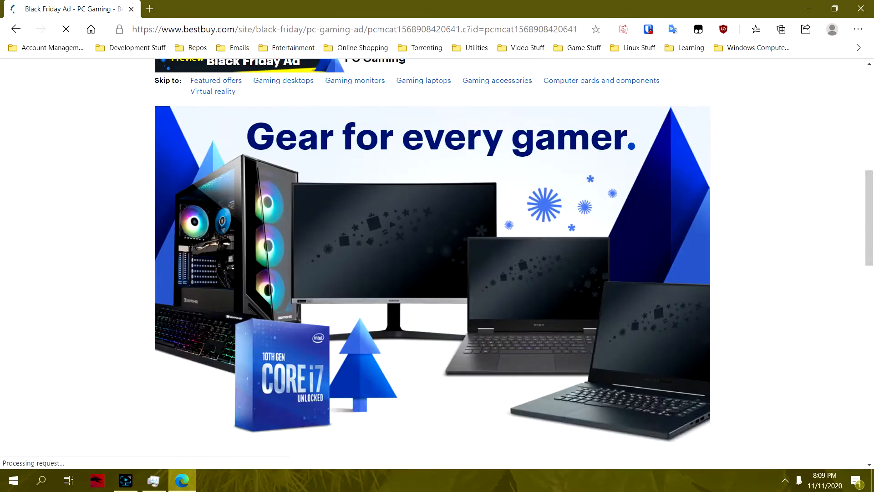
scroll("down", 3)
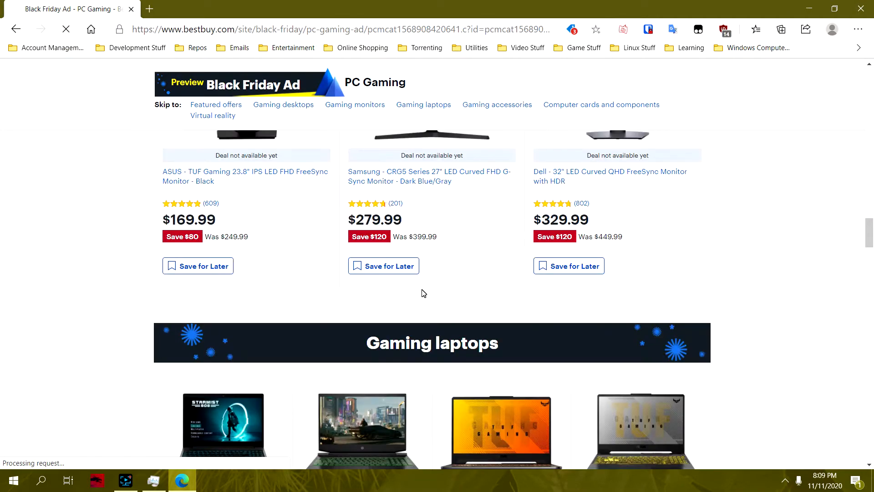
scroll("down", 3)
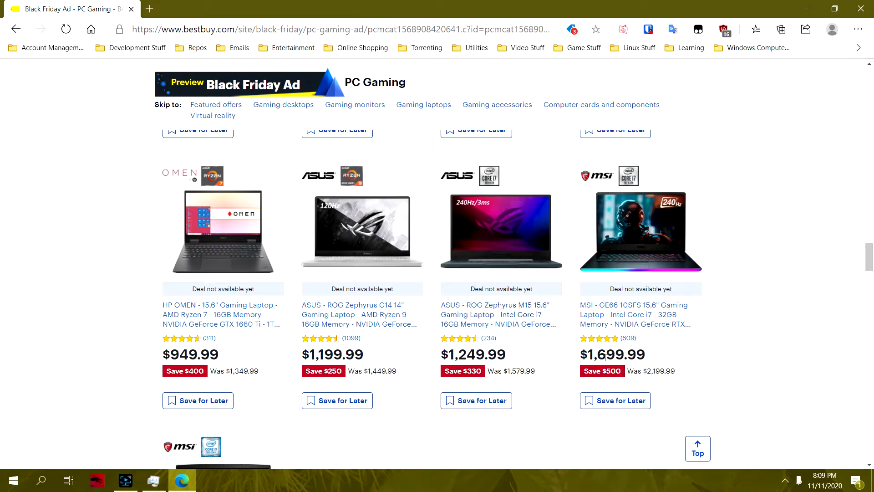
mouse_move(634, 313)
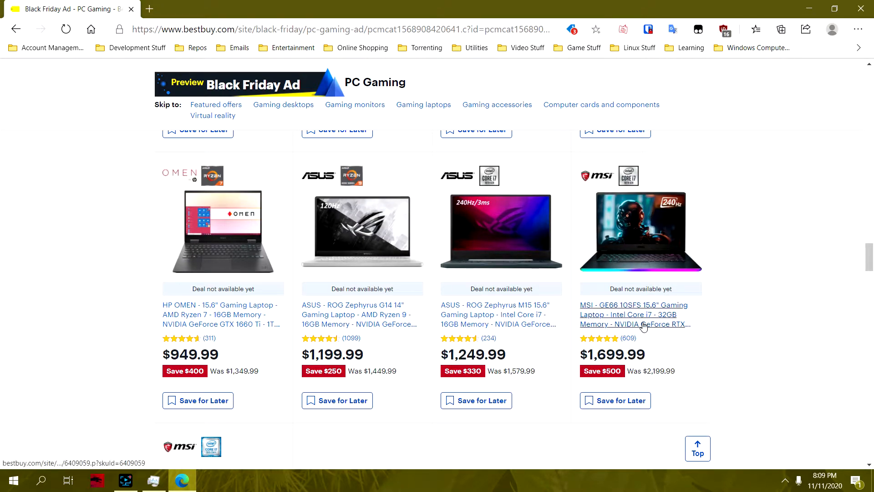
mouse_move(639, 387)
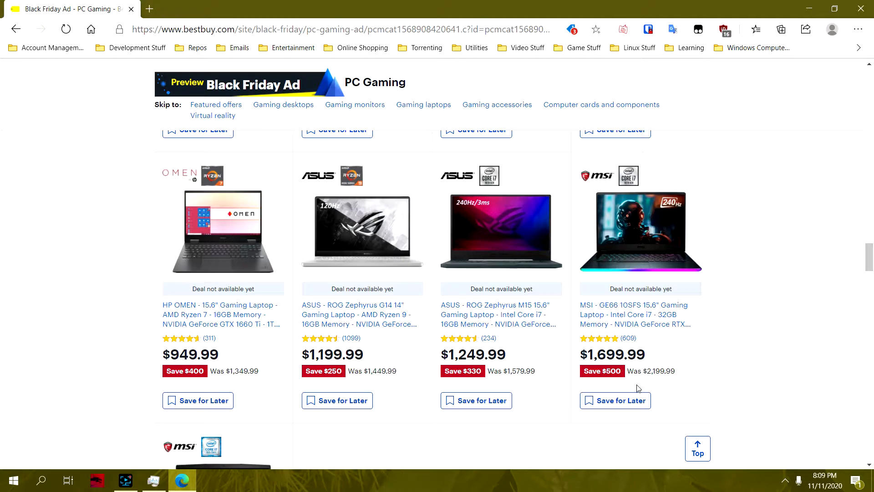
left_click(633, 314)
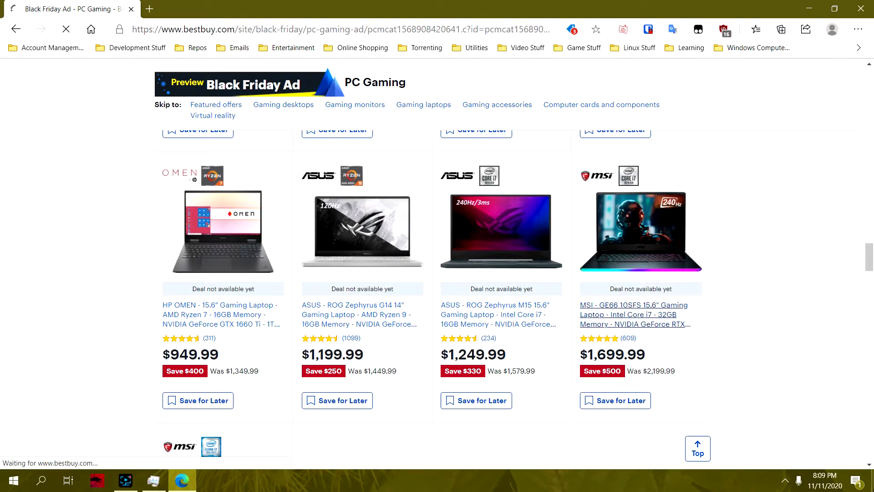
mouse_move(634, 314)
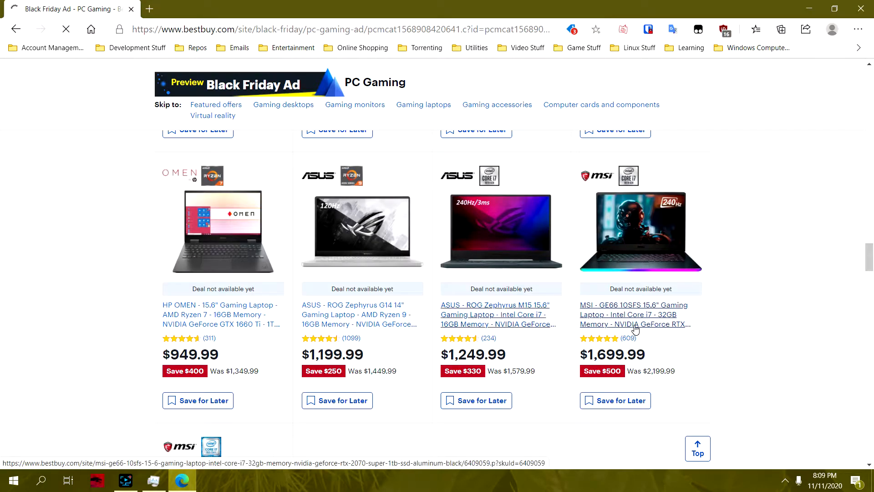
left_click(634, 314)
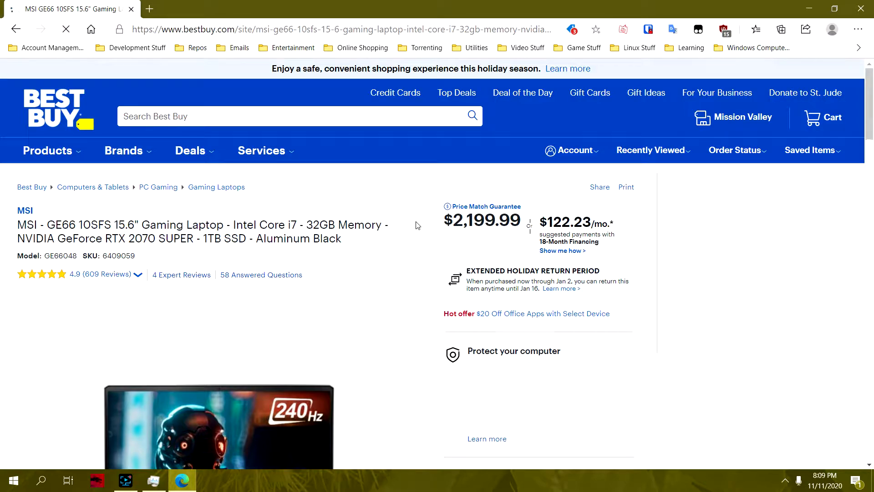
Scroll through the MSI GE66 product page.
scroll("down", 3)
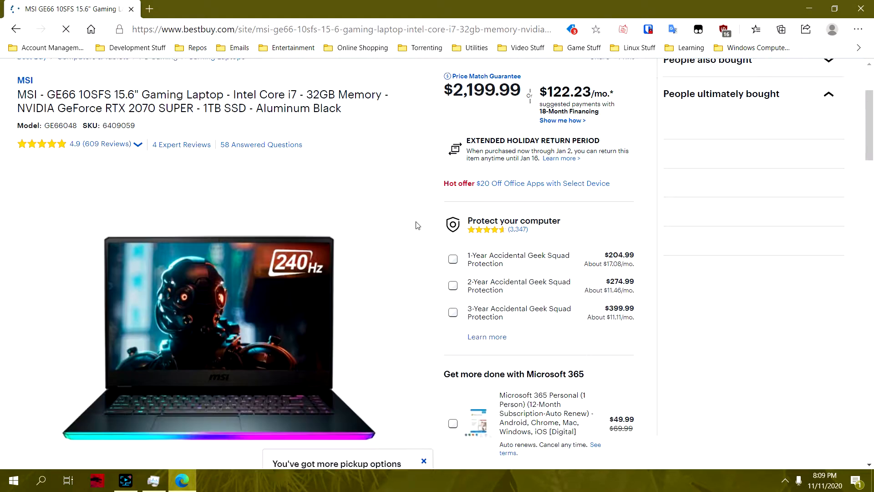
scroll("up", 3)
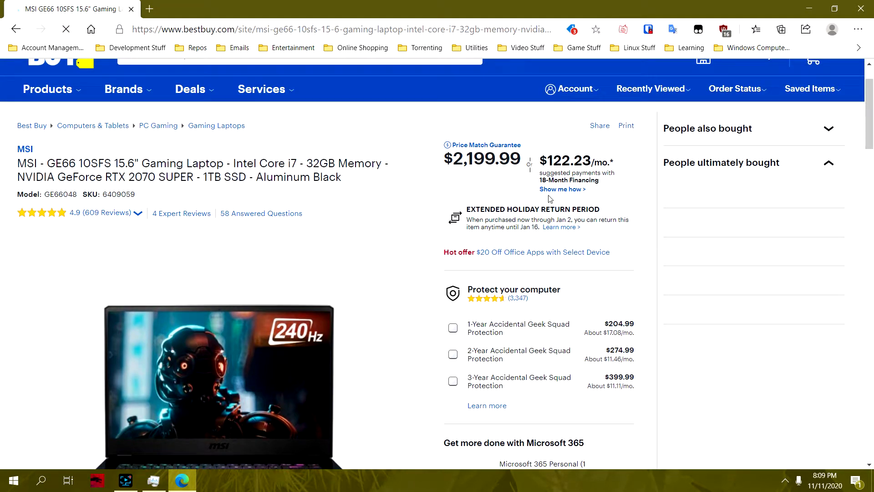
scroll("down", 3)
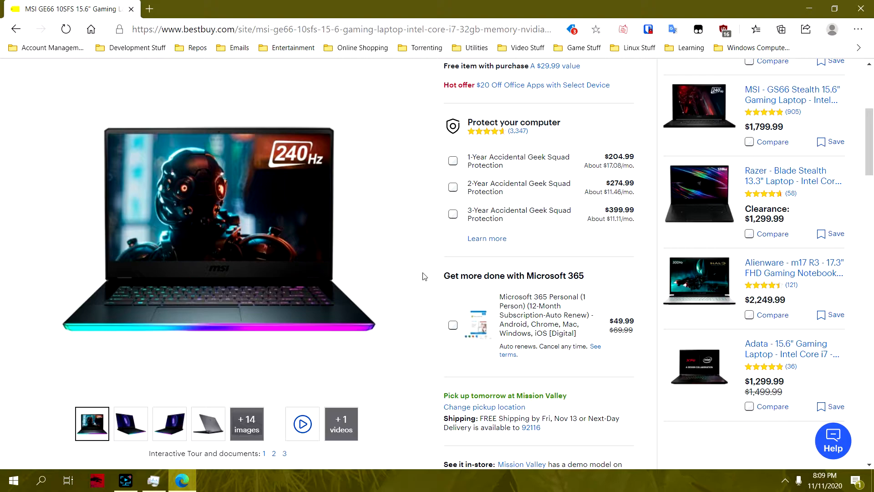
mouse_move(417, 269)
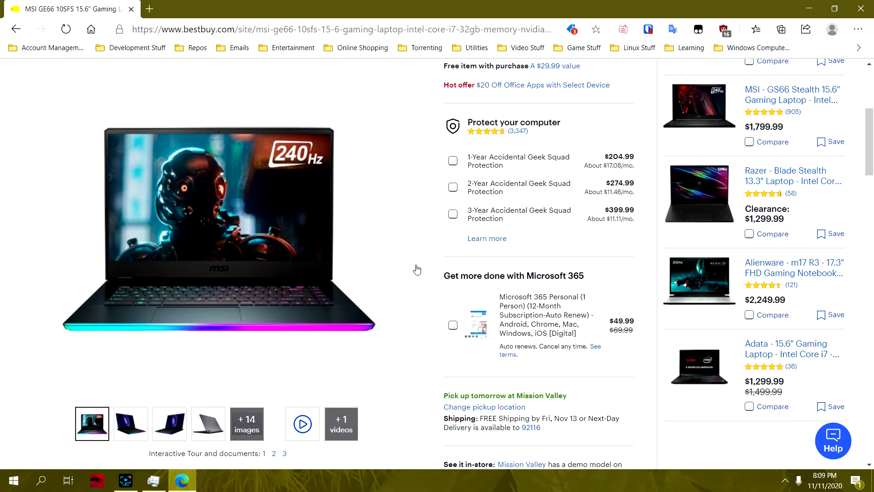
mouse_move(424, 259)
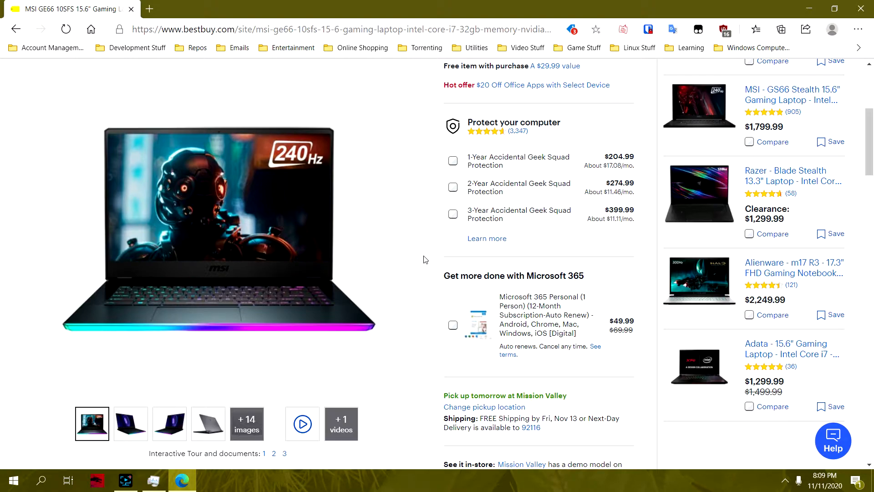
mouse_move(414, 255)
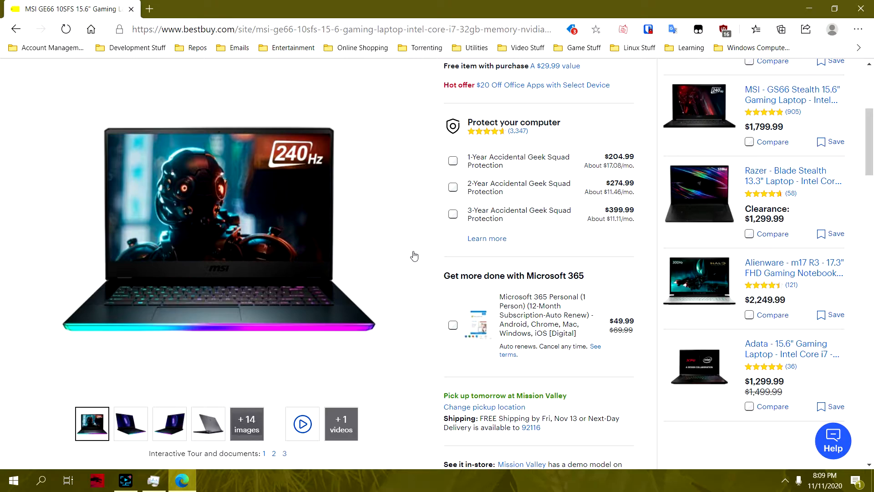
scroll("down", 3)
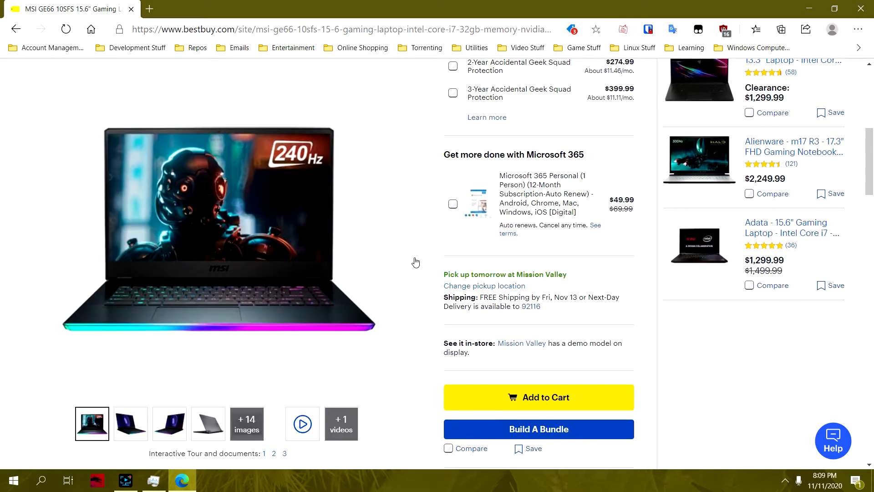
scroll("down", 3)
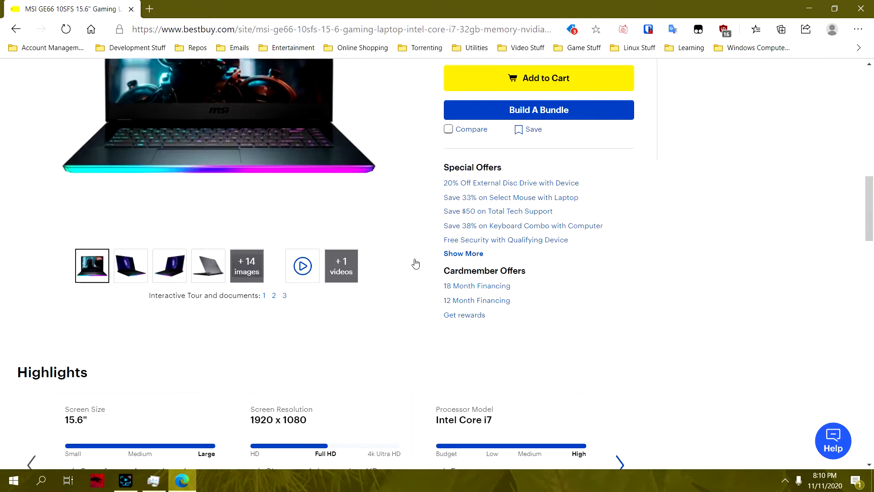
scroll("down", 3)
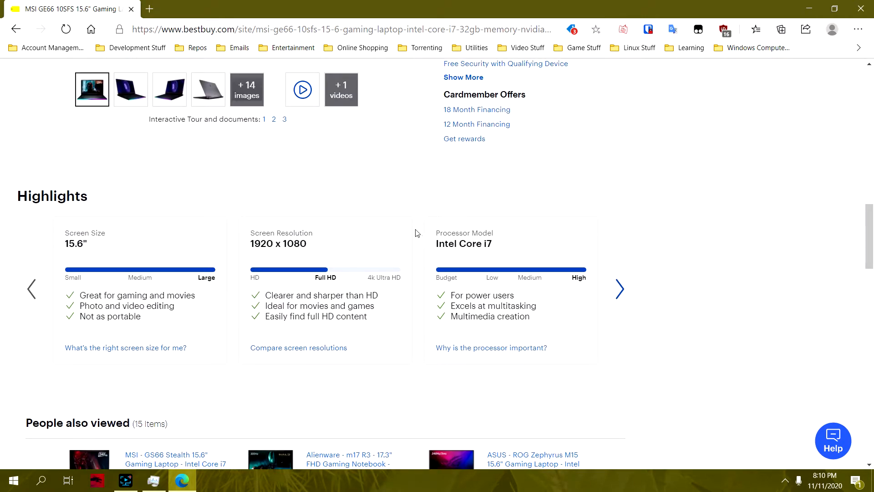
scroll("up", 3)
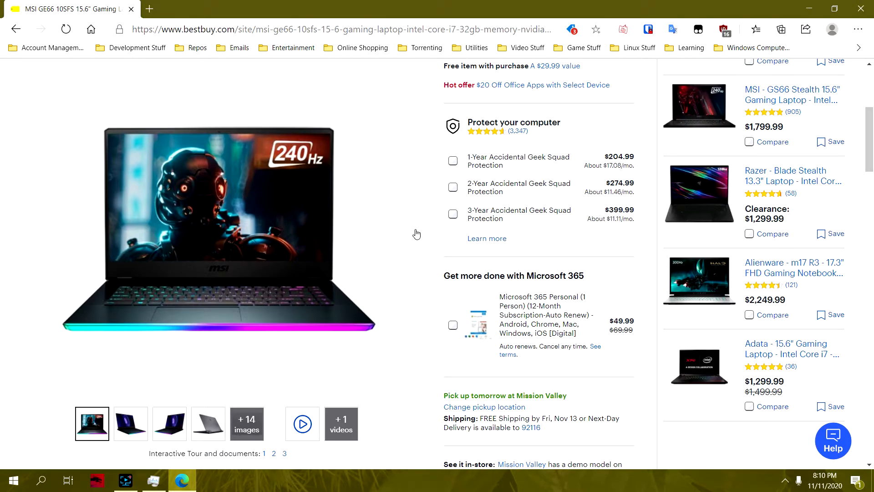
Dismiss the chat help popup and close the Edge window.
scroll("down", 3)
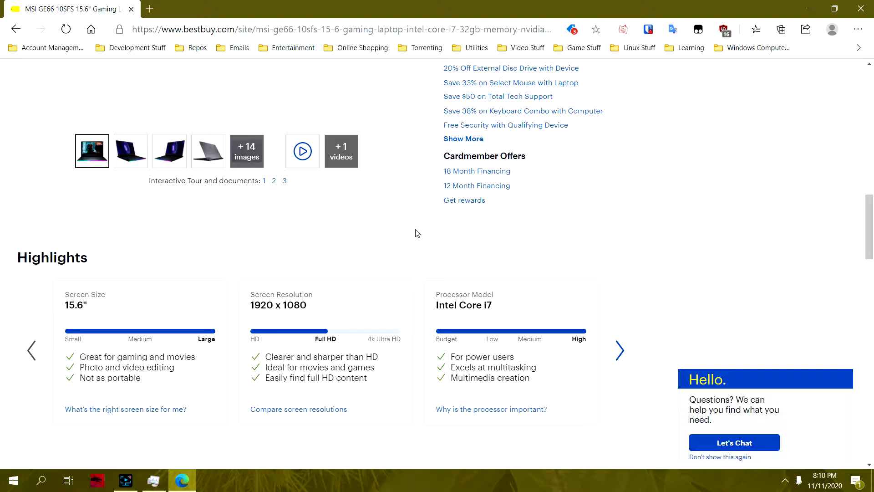
scroll("up", 3)
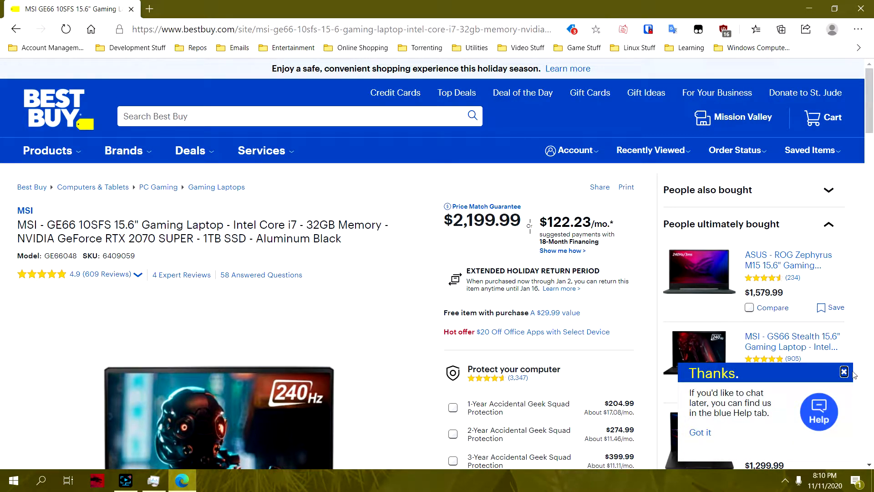
left_click(843, 371)
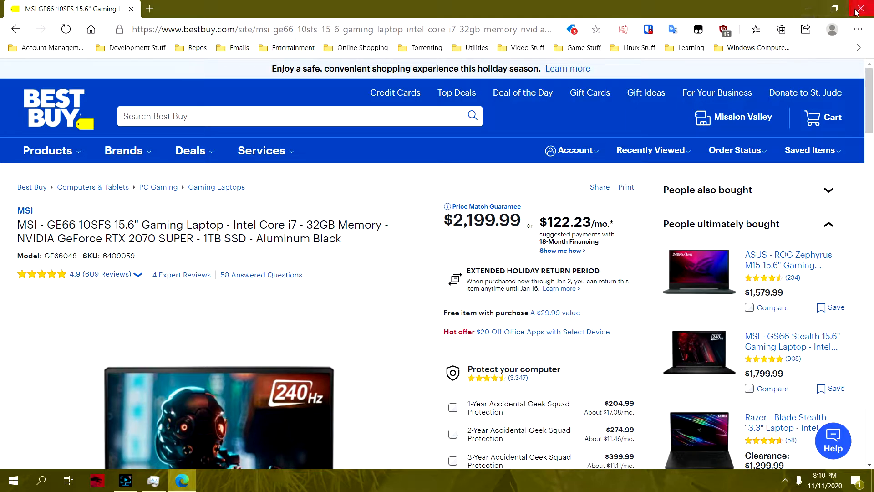
left_click(866, 9)
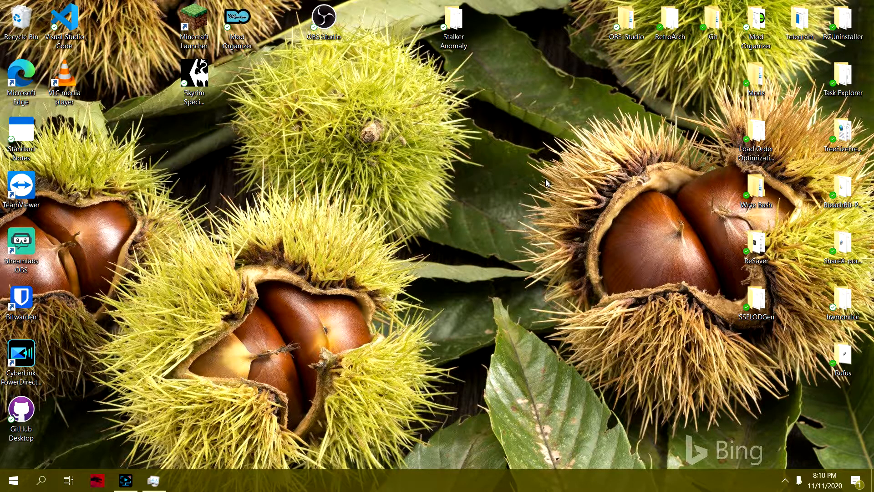
mouse_move(532, 182)
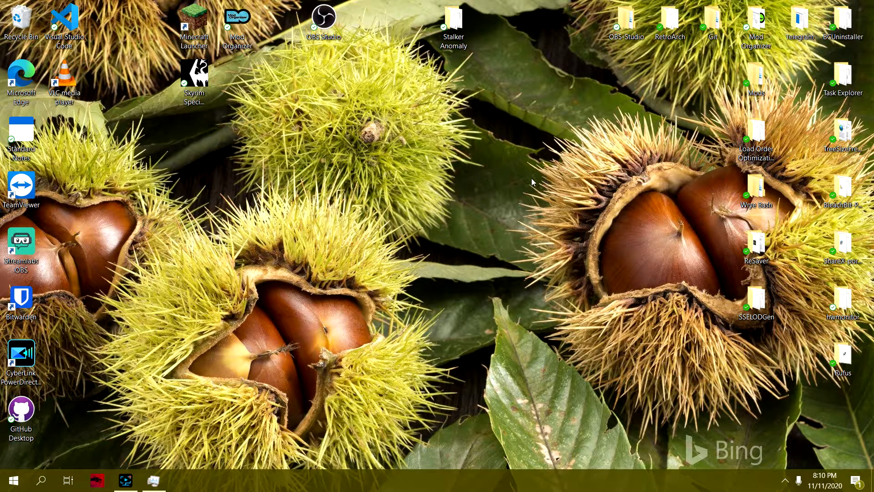
mouse_move(514, 184)
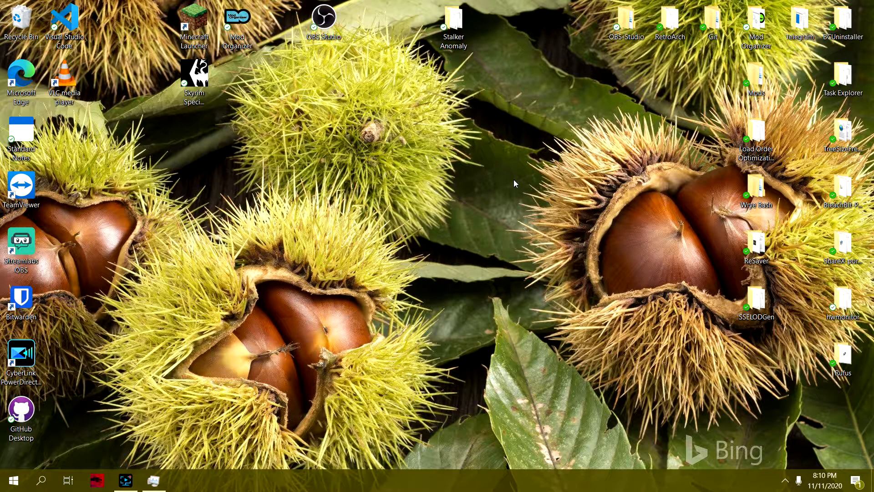
mouse_move(519, 179)
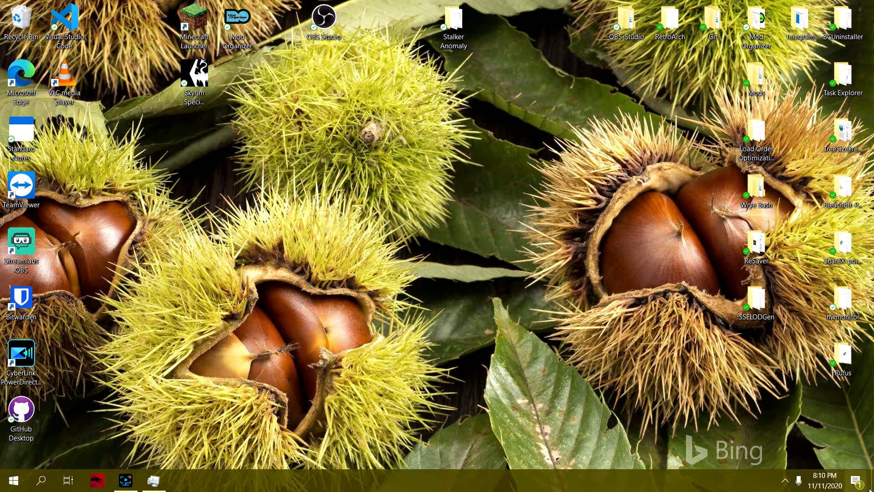
left_click(20, 77)
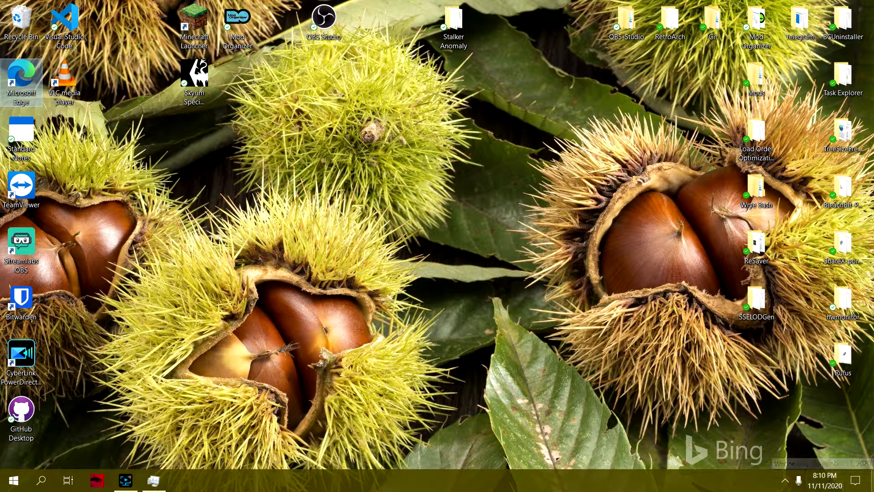
mouse_move(634, 375)
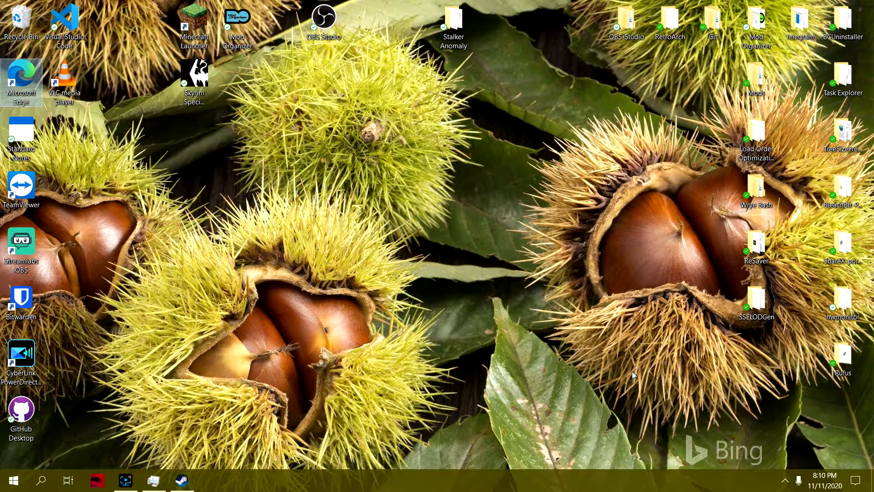
left_click(181, 479)
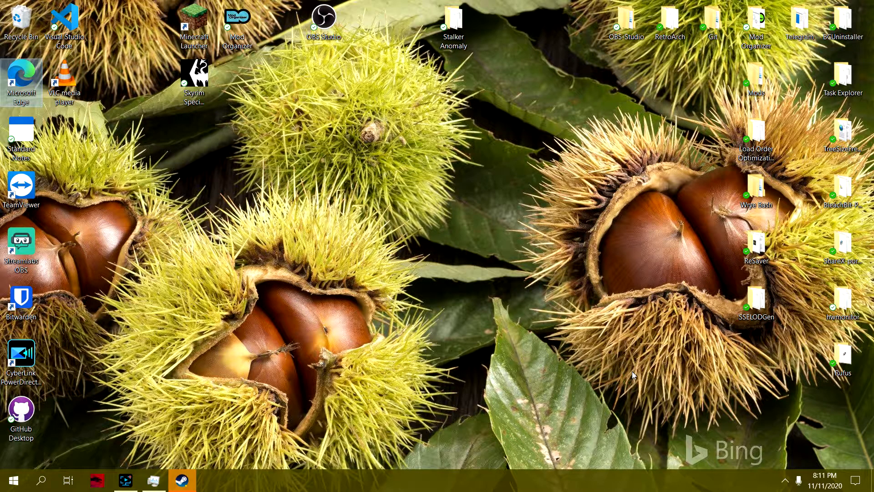
mouse_move(471, 247)
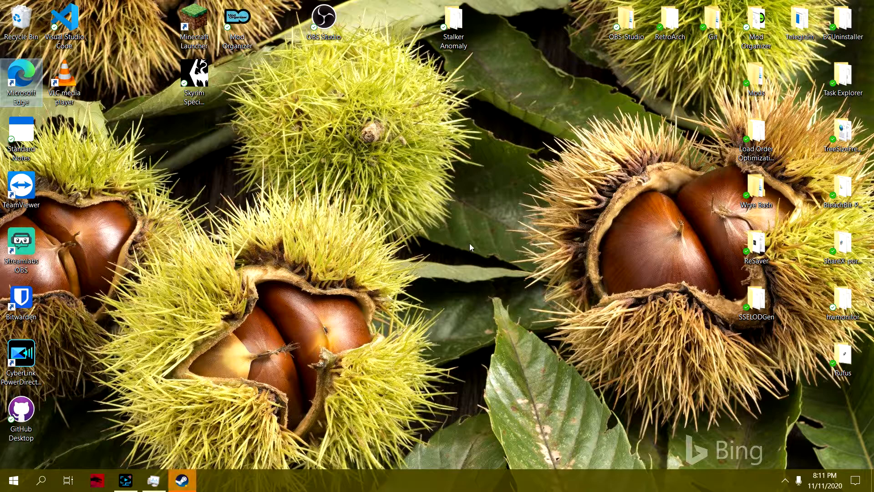
mouse_move(577, 274)
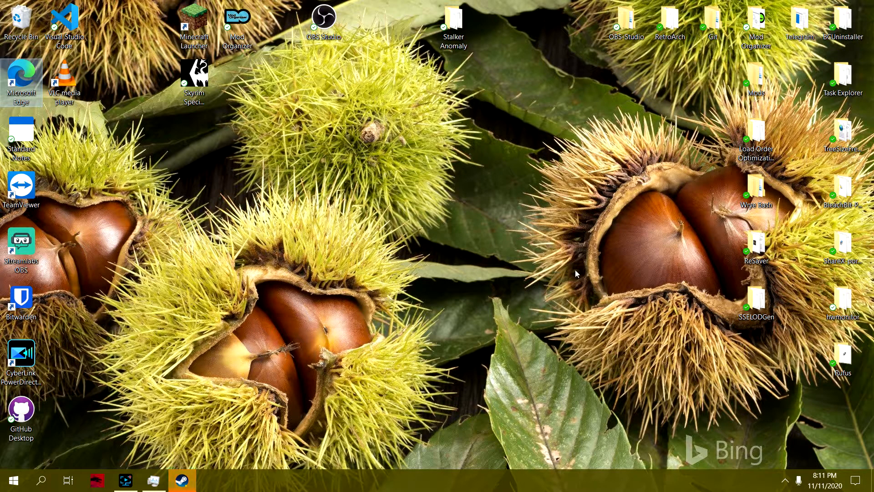
mouse_move(499, 223)
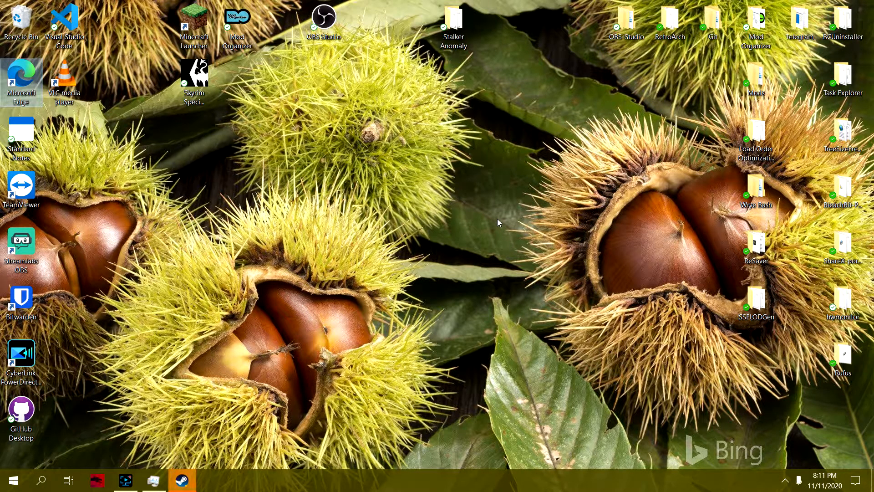
mouse_move(796, 414)
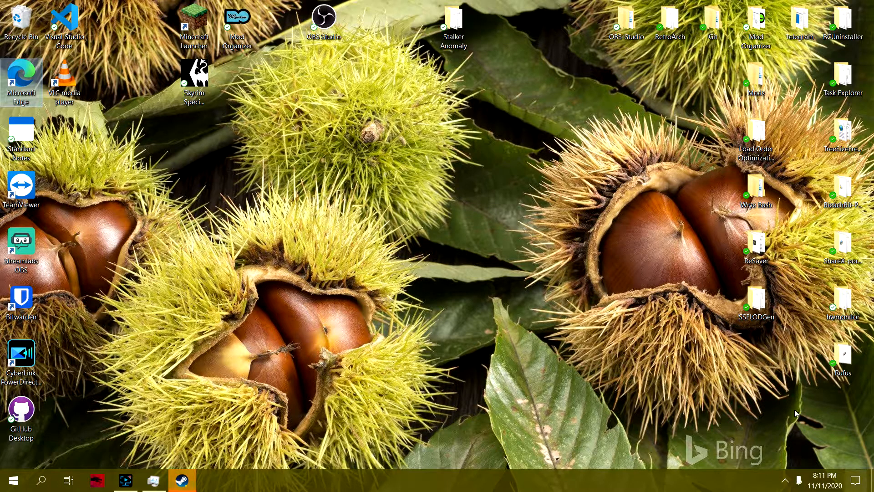
mouse_move(475, 179)
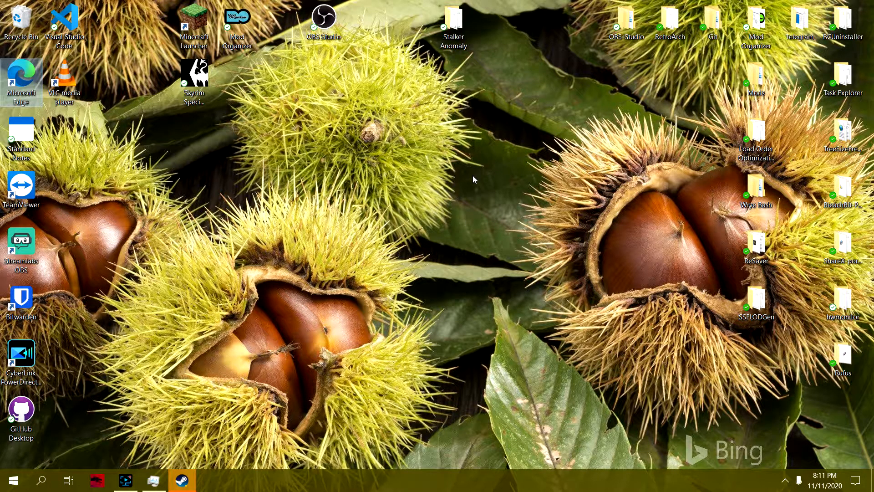
mouse_move(60, 431)
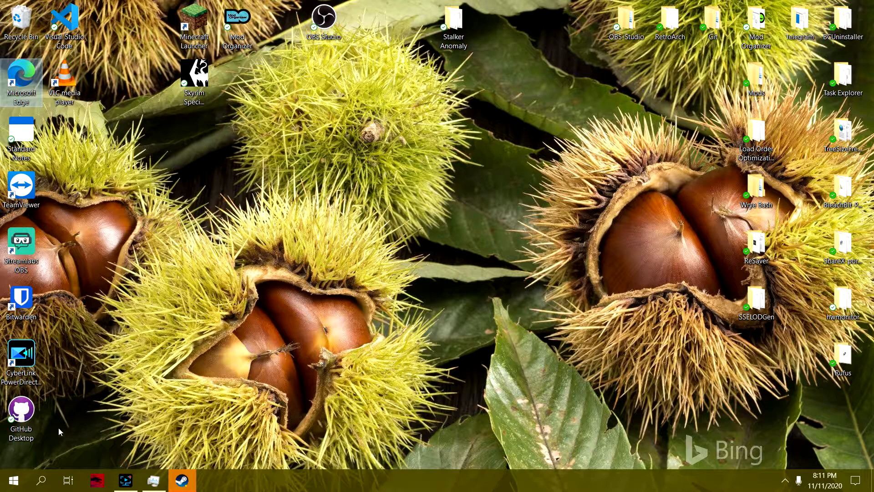
Launch Control Panel from the Start menu's list of all programs.
left_click(13, 479)
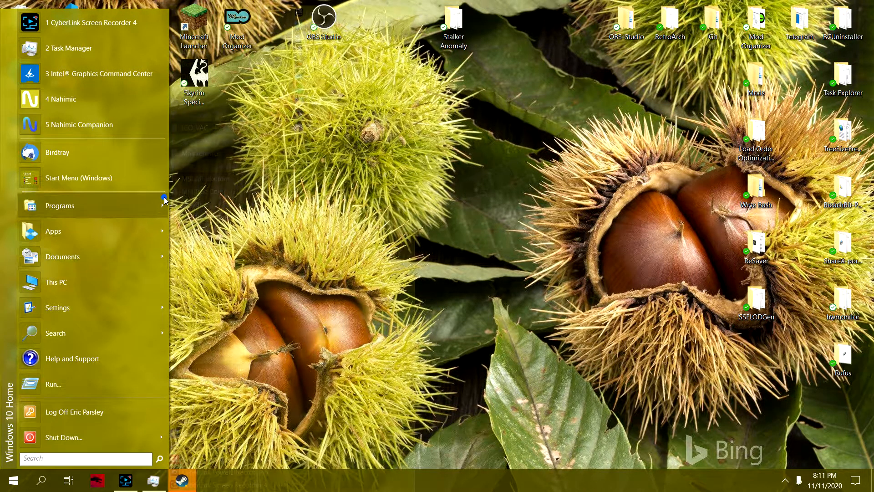
left_click(60, 206)
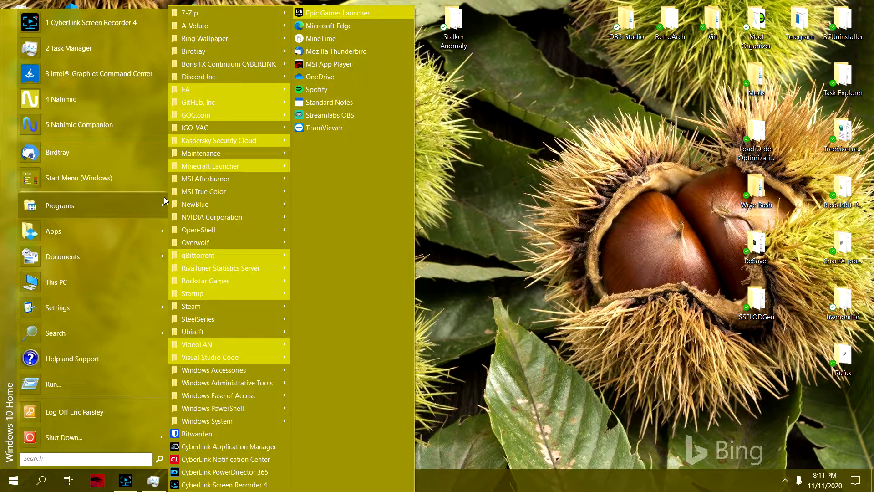
mouse_move(212, 344)
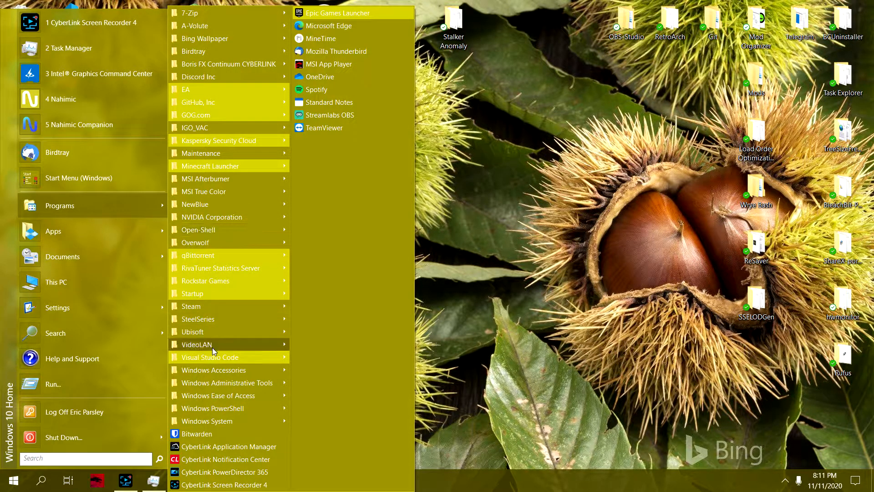
left_click(40, 479)
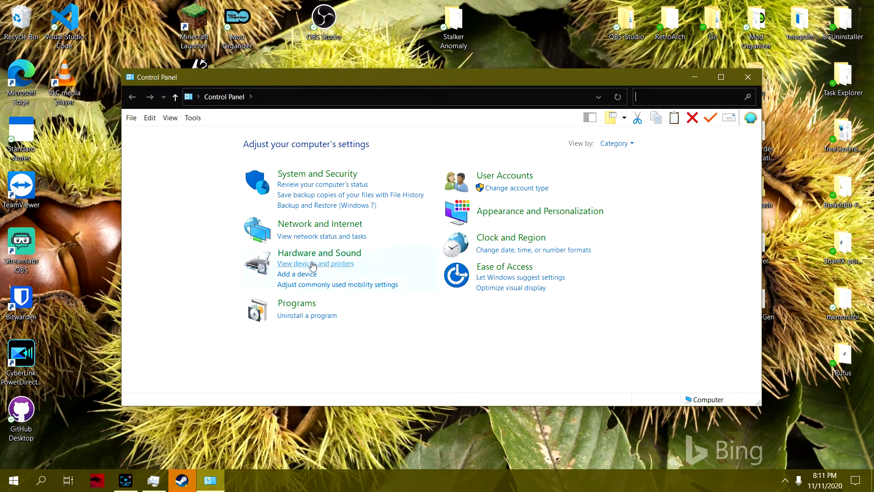
mouse_move(320, 252)
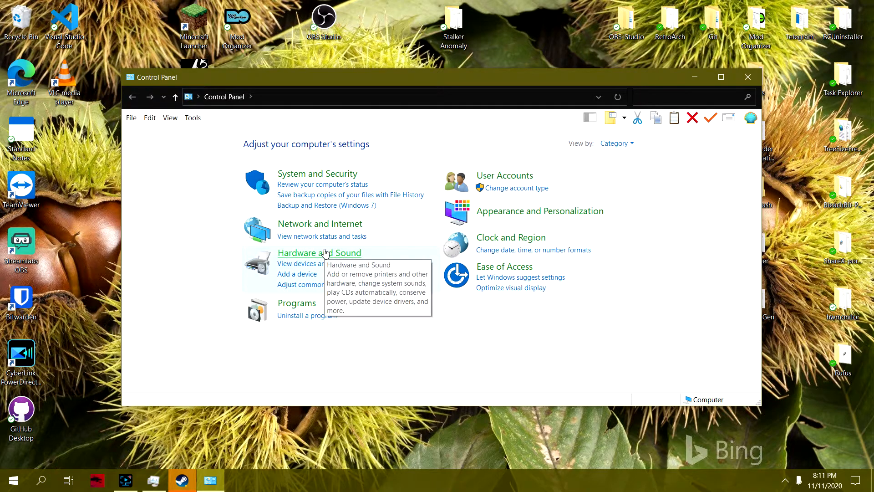
Go to Hardware and Sound > Power Options and edit the Ultimate Performance plan.
left_click(319, 252)
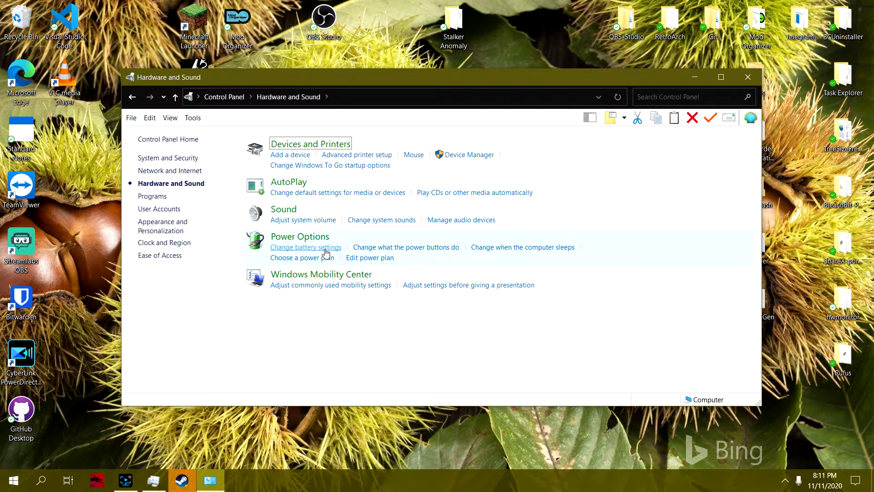
left_click(300, 236)
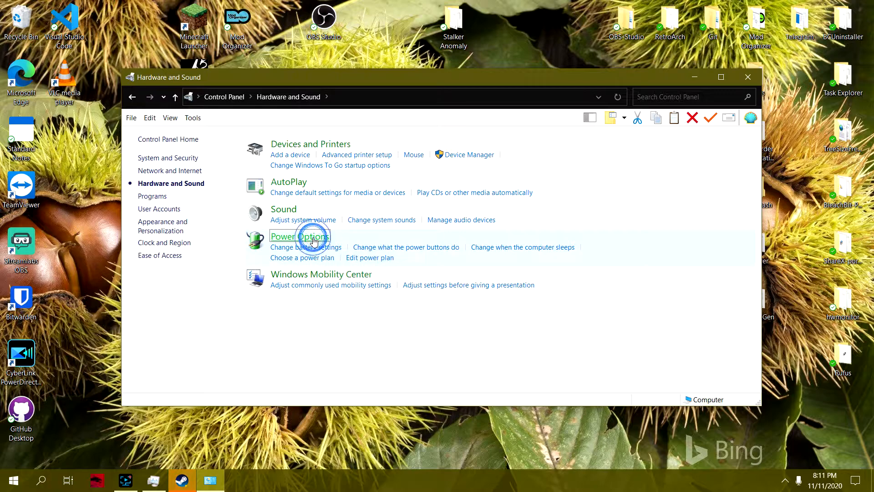
left_click(299, 236)
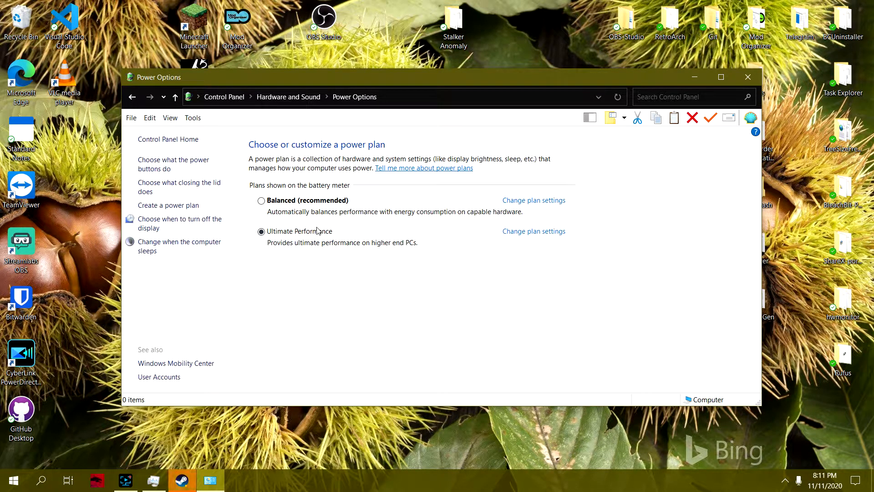
mouse_move(534, 231)
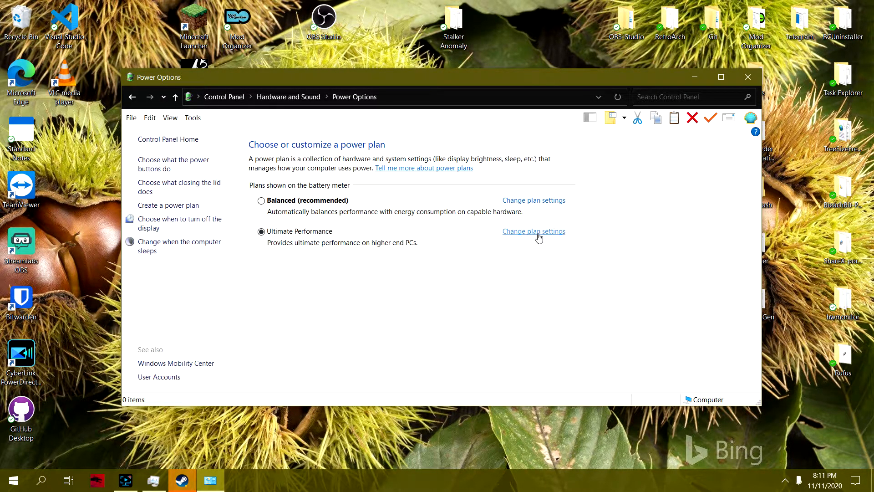
left_click(534, 231)
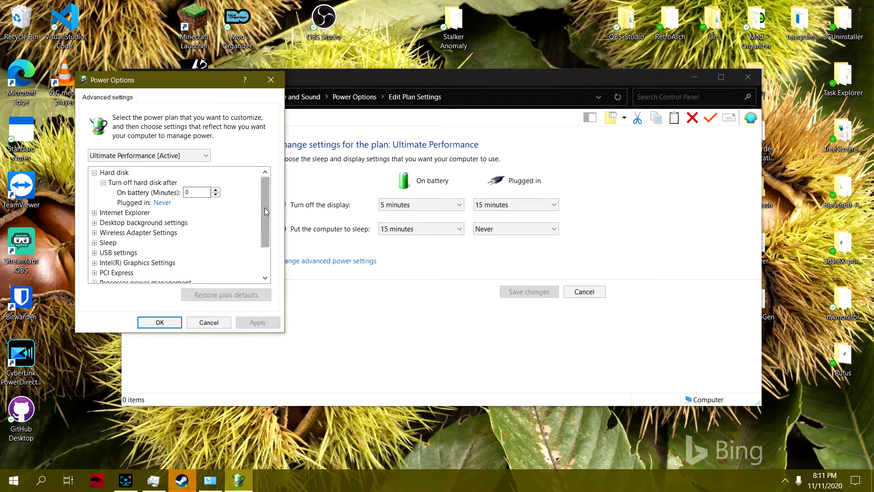
Expand Processor power management in the advanced power settings.
scroll("down", 3)
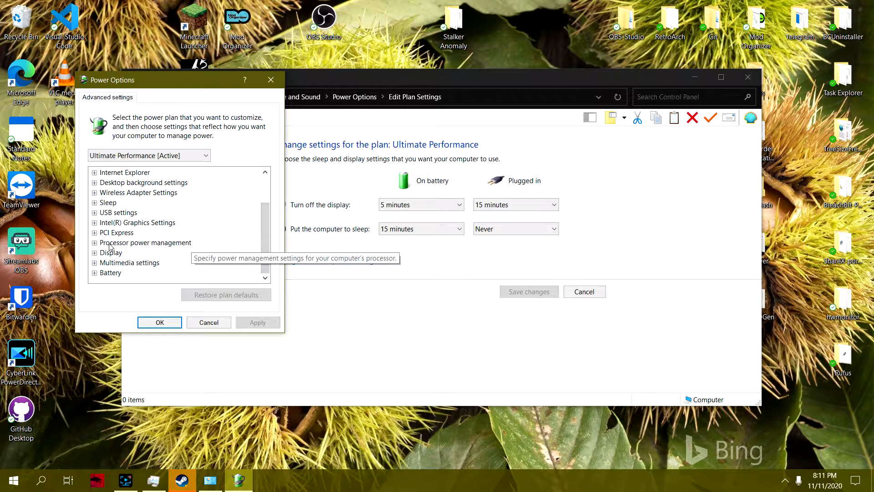
mouse_move(95, 248)
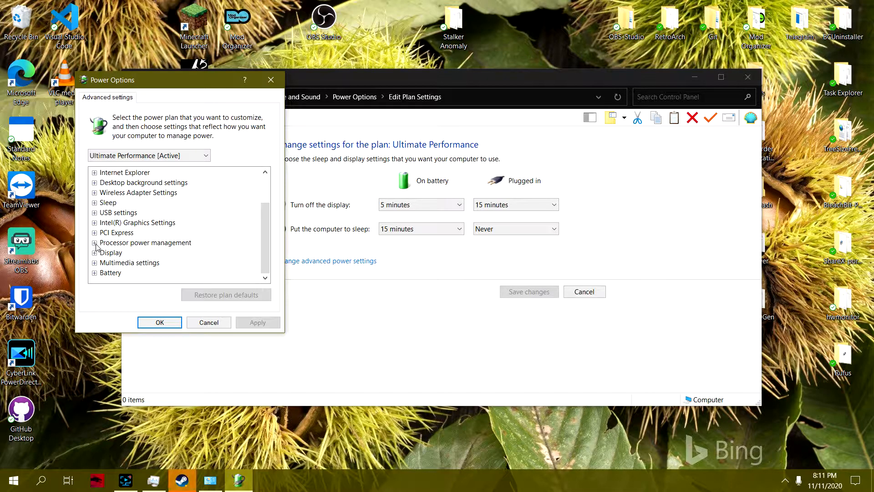
left_click(95, 242)
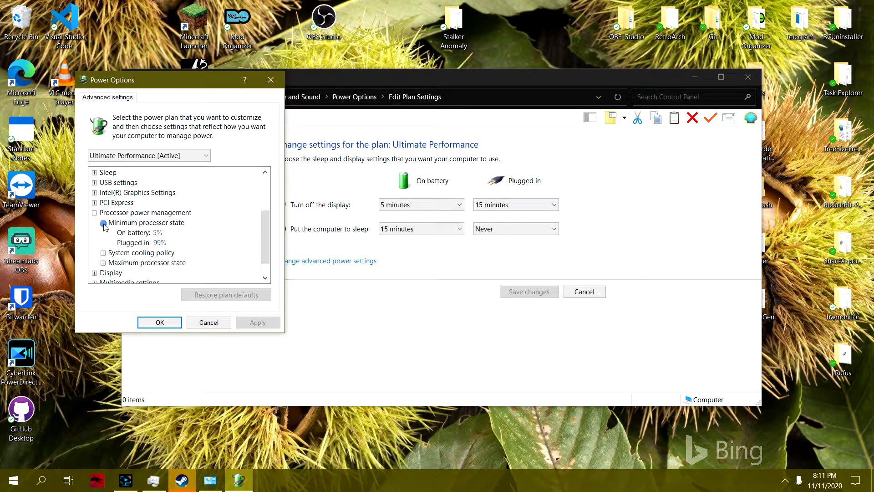
scroll("down", 3)
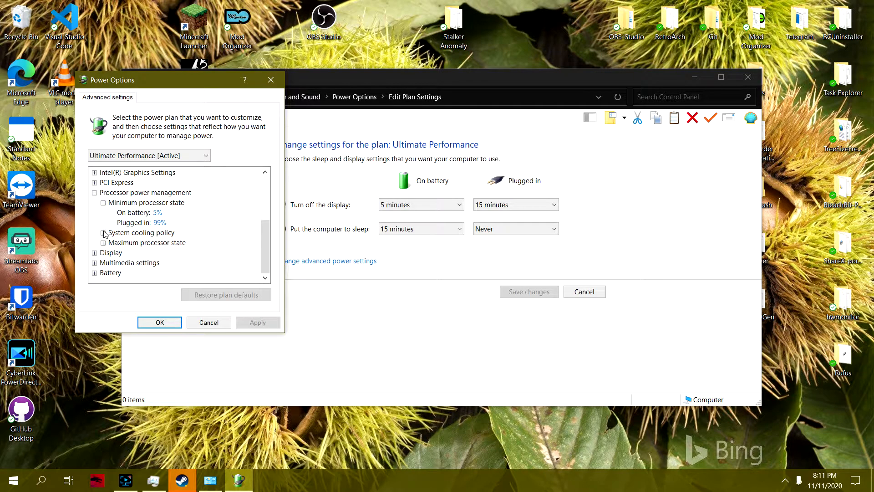
Bring the Edit Plan Settings window to the front via the taskbar.
left_click(102, 232)
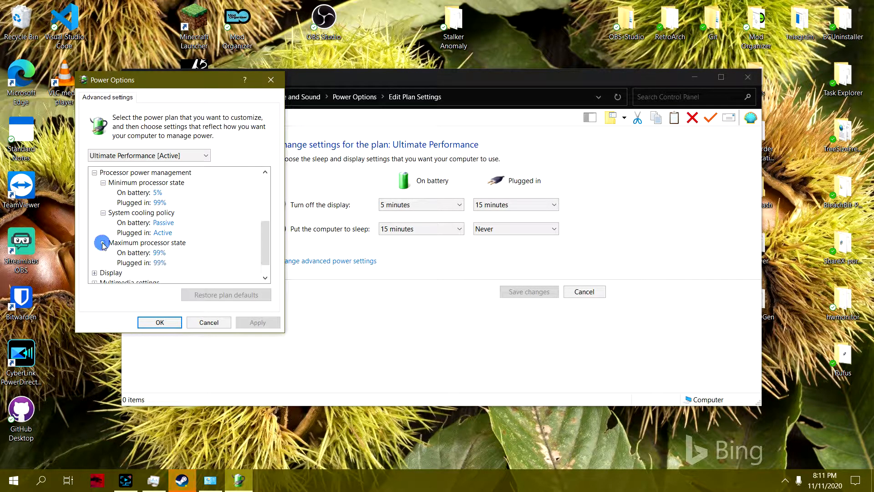
mouse_move(133, 222)
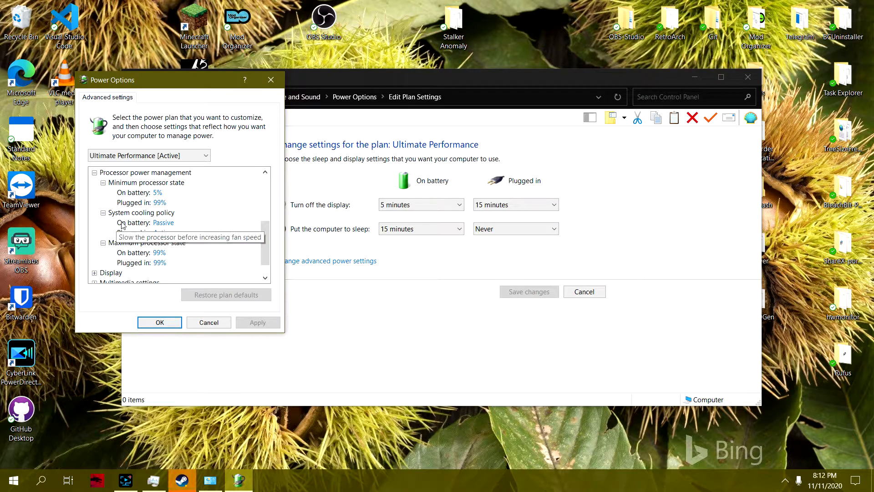
mouse_move(133, 211)
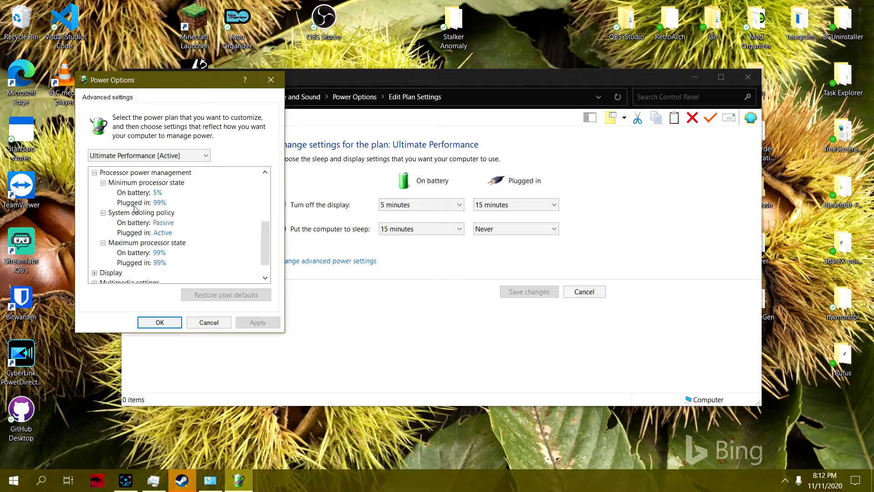
mouse_move(655, 433)
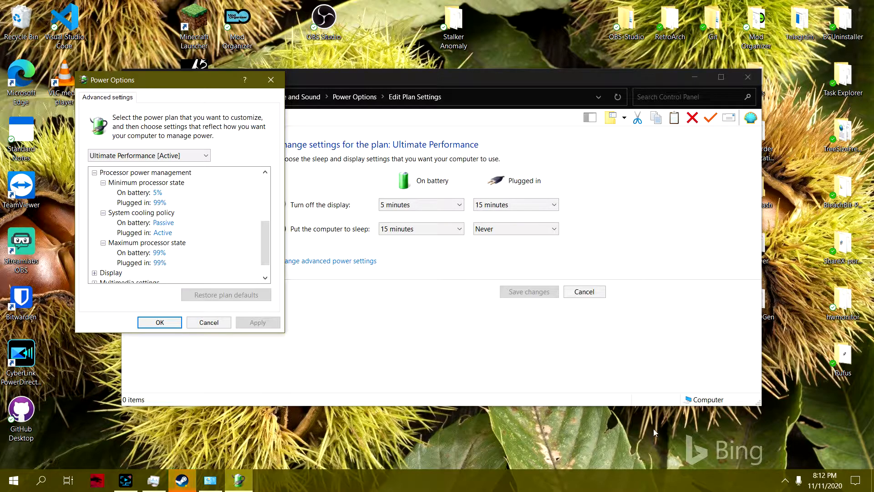
left_click(785, 479)
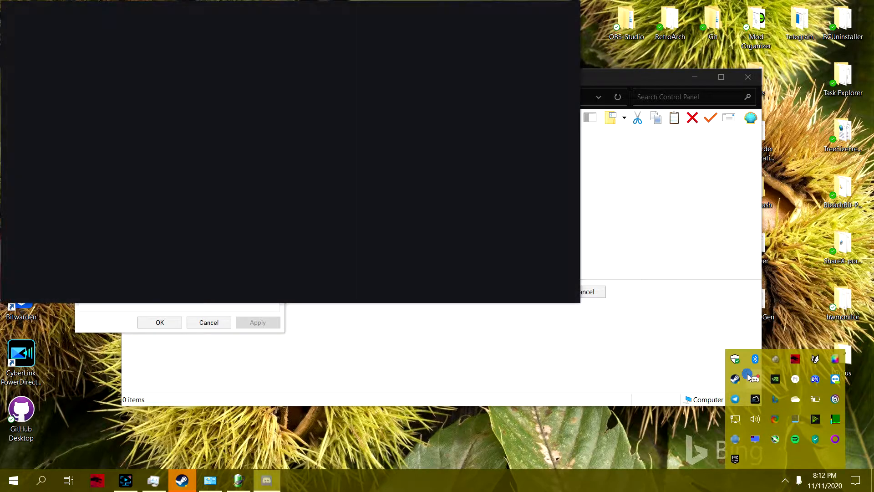
left_click(266, 479)
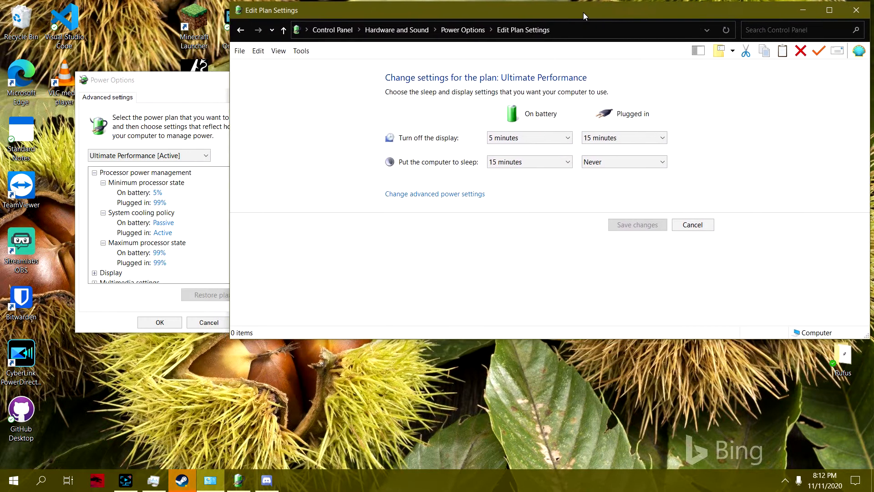
Move the advanced settings dialog, confirm 99% processor states, and close with OK.
left_click_drag(156, 79, 305, 62)
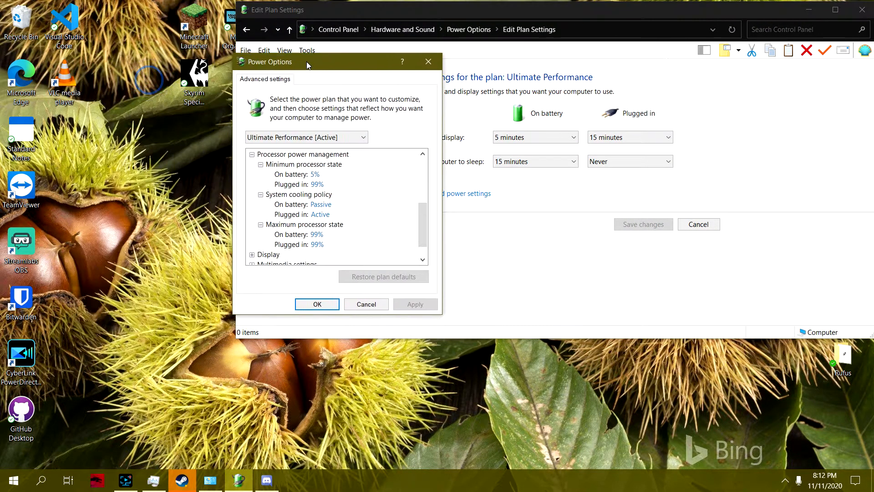
left_click_drag(306, 61, 306, 49)
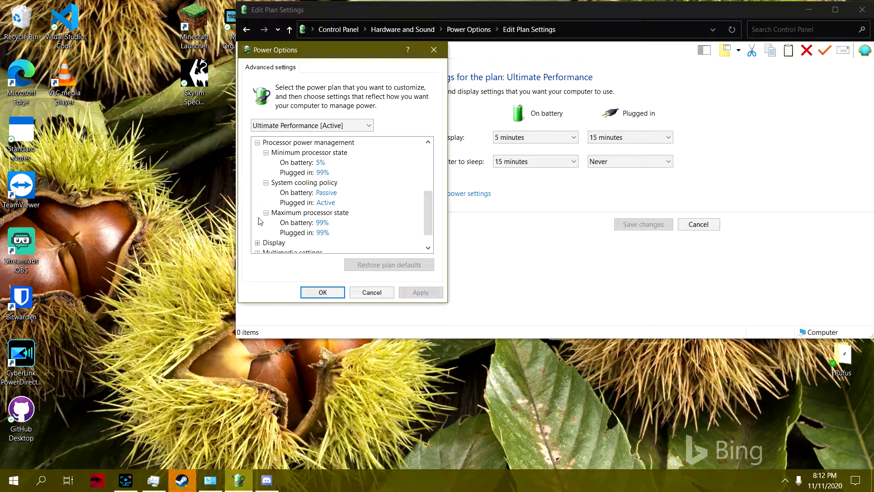
mouse_move(295, 177)
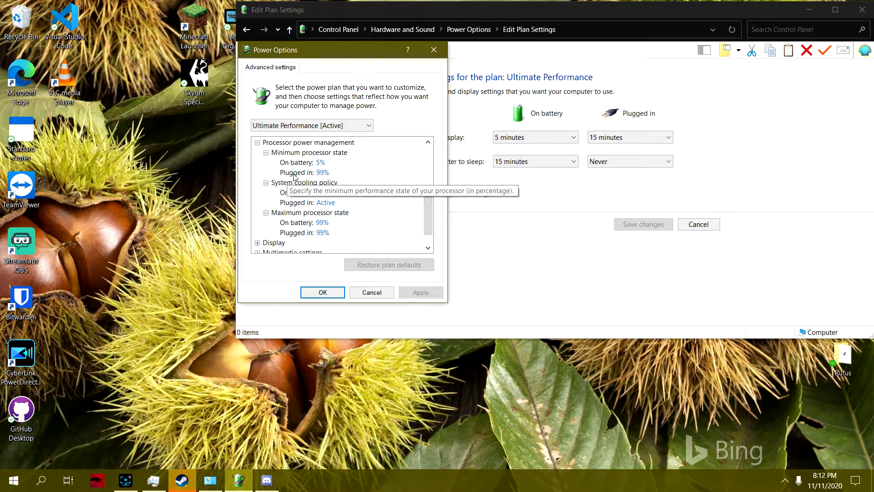
mouse_move(312, 181)
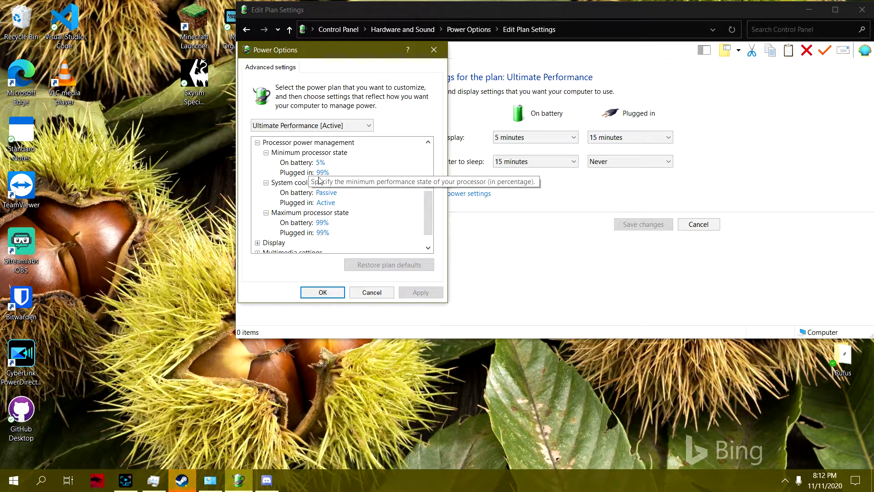
mouse_move(344, 225)
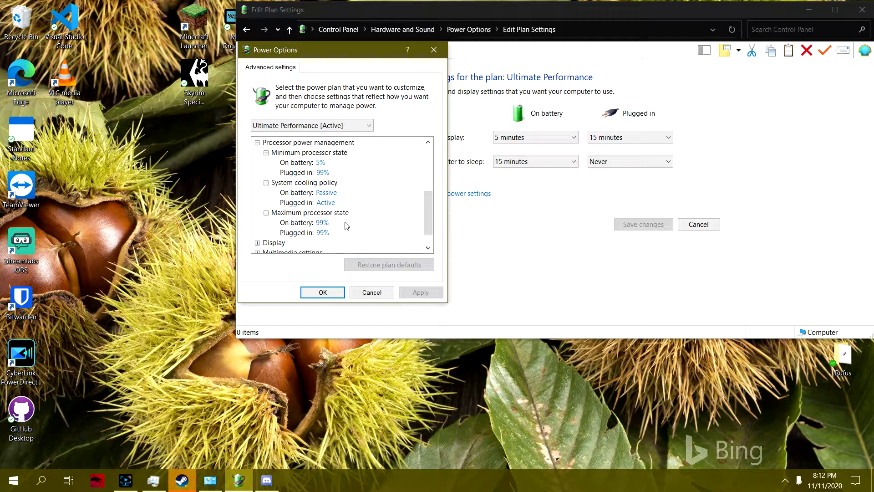
mouse_move(310, 233)
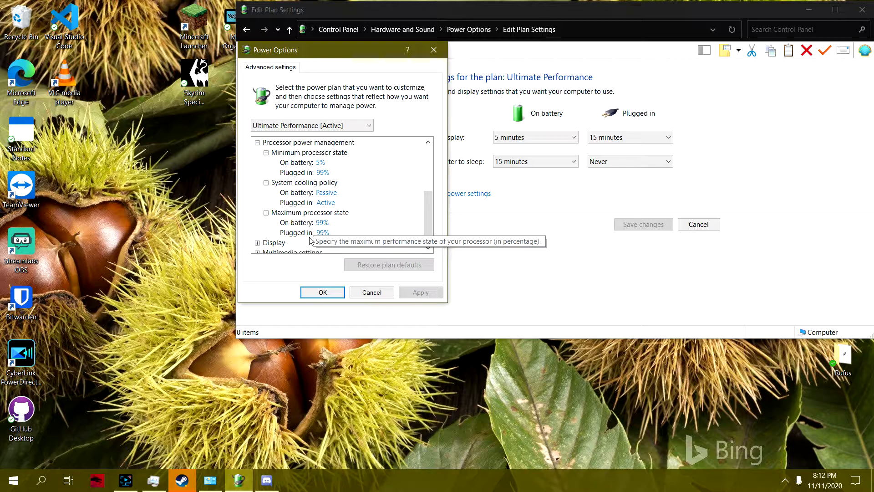
mouse_move(320, 283)
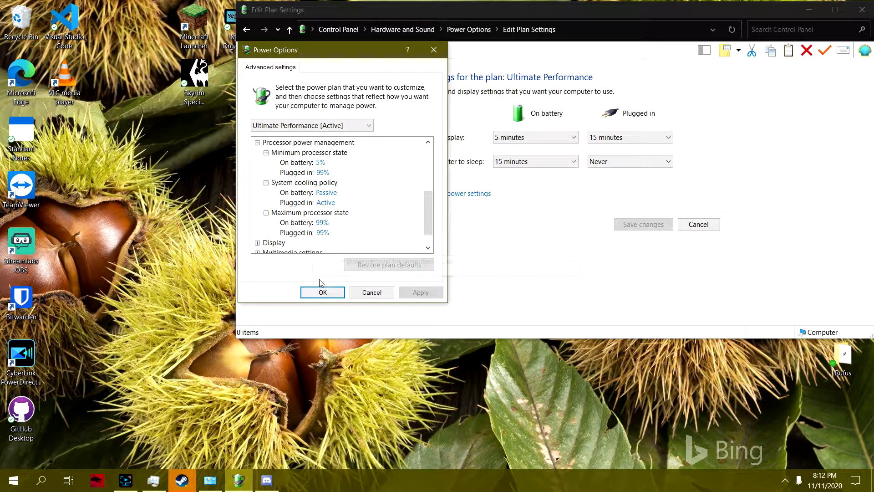
left_click(322, 292)
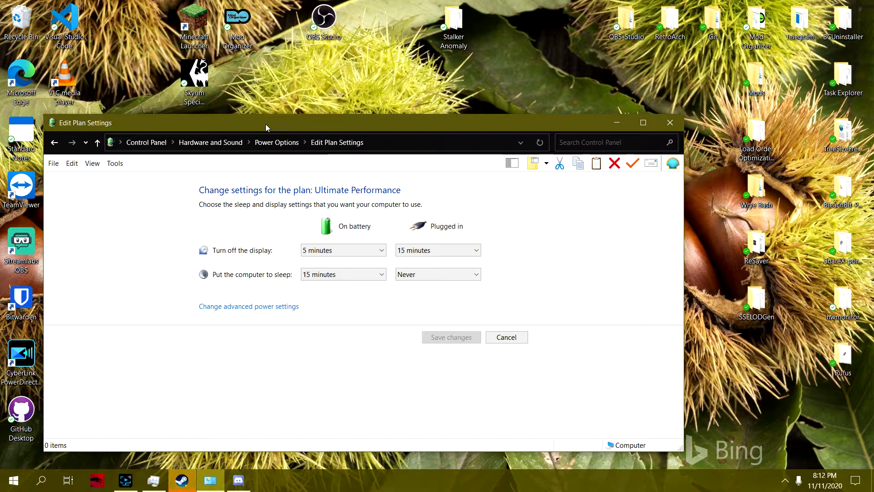
mouse_move(288, 104)
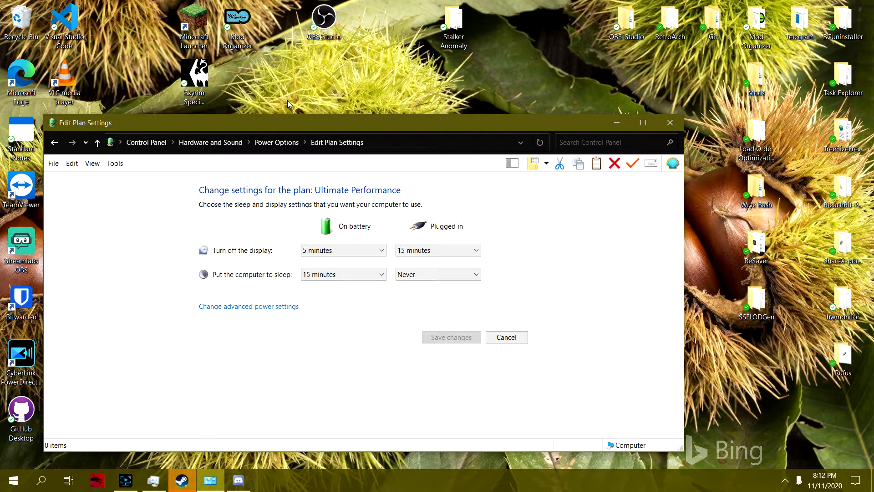
mouse_move(293, 97)
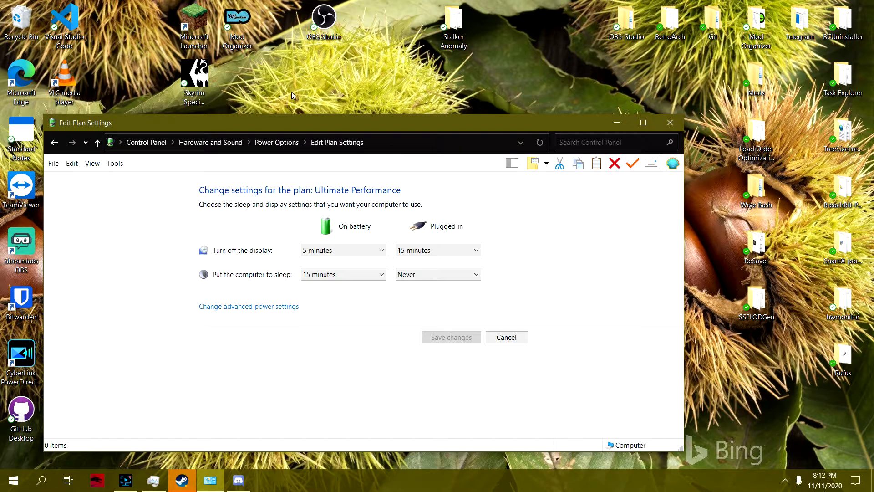
mouse_move(305, 87)
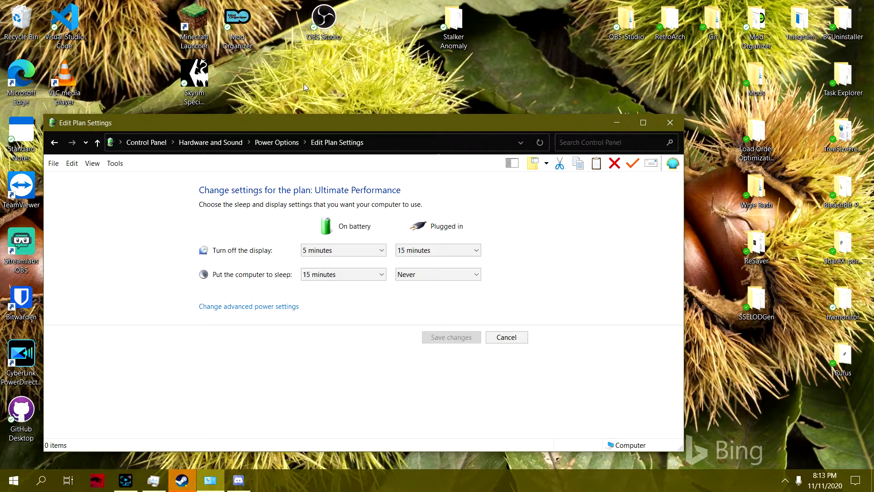
mouse_move(377, 132)
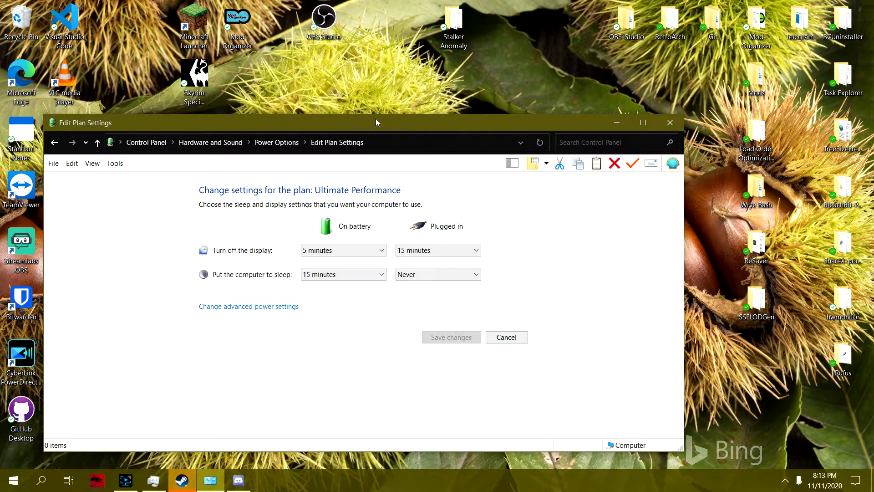
mouse_move(435, 99)
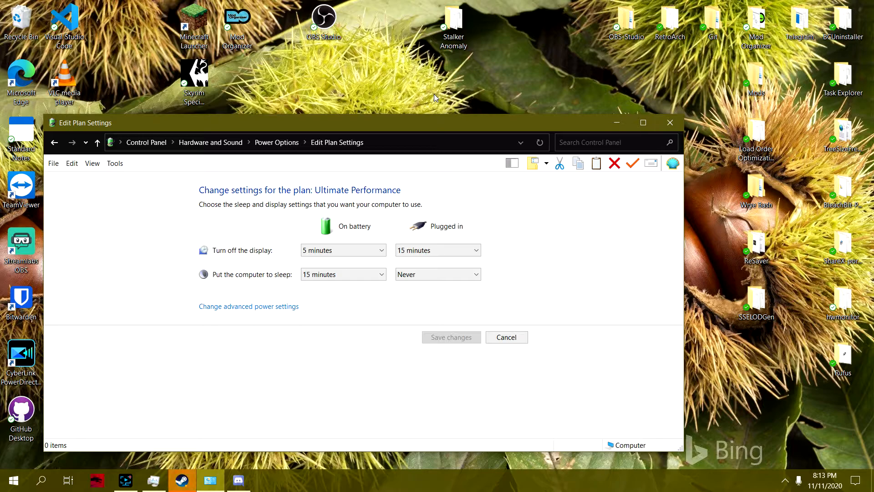
mouse_move(440, 95)
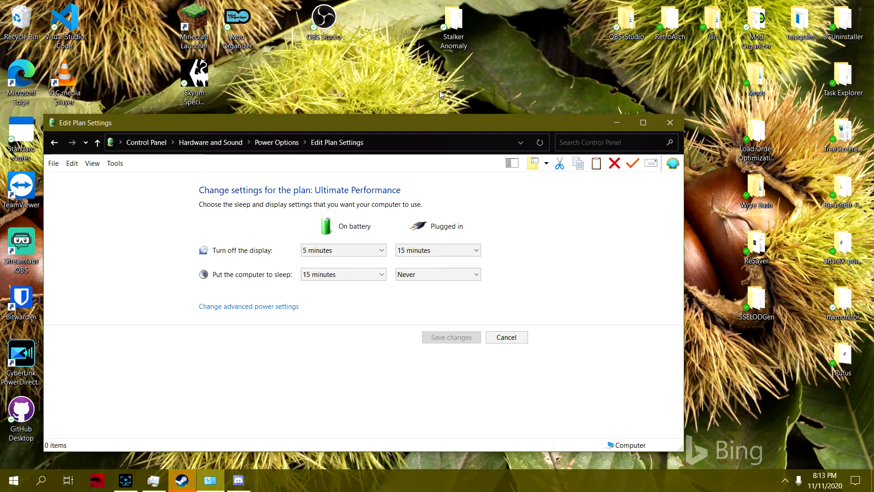
mouse_move(629, 340)
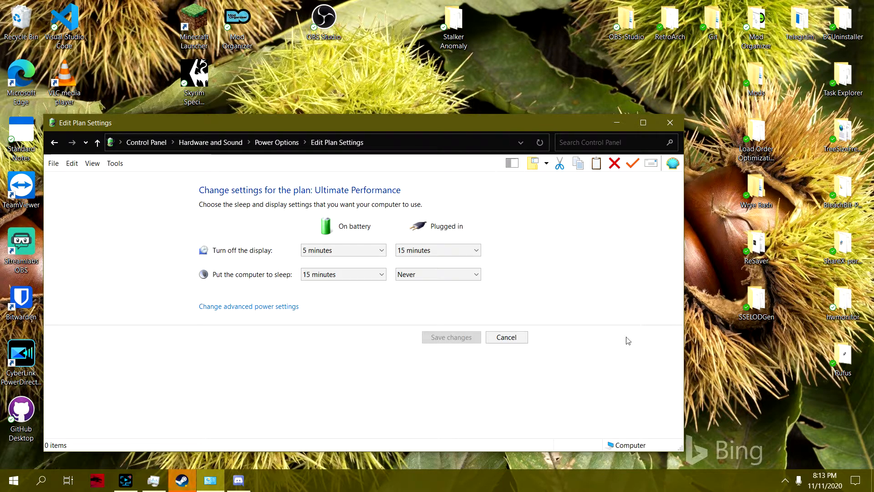
mouse_move(390, 226)
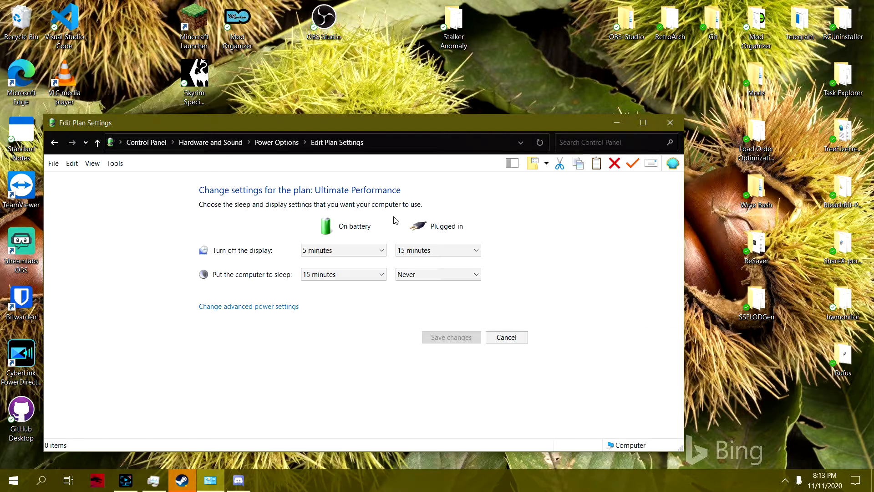
mouse_move(374, 164)
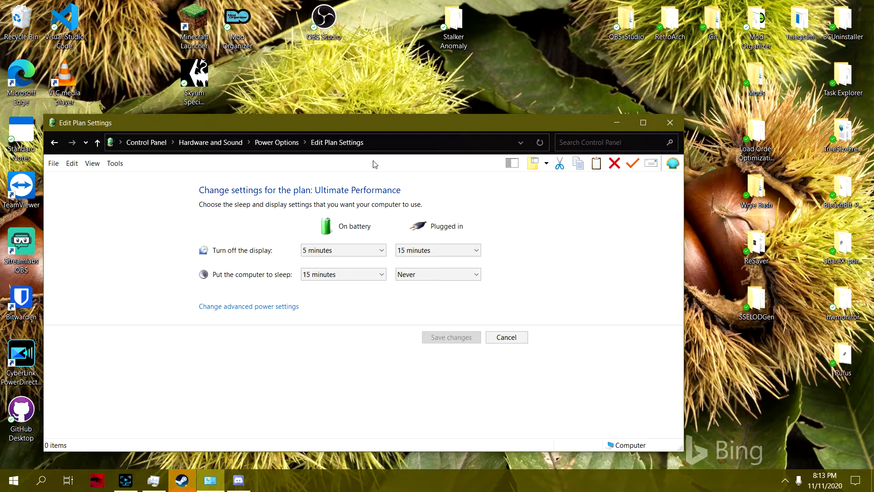
mouse_move(238, 423)
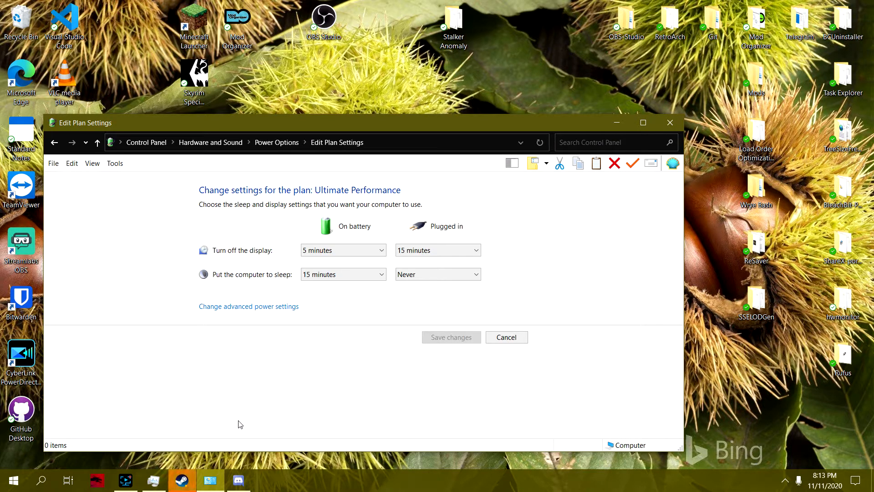
mouse_move(243, 326)
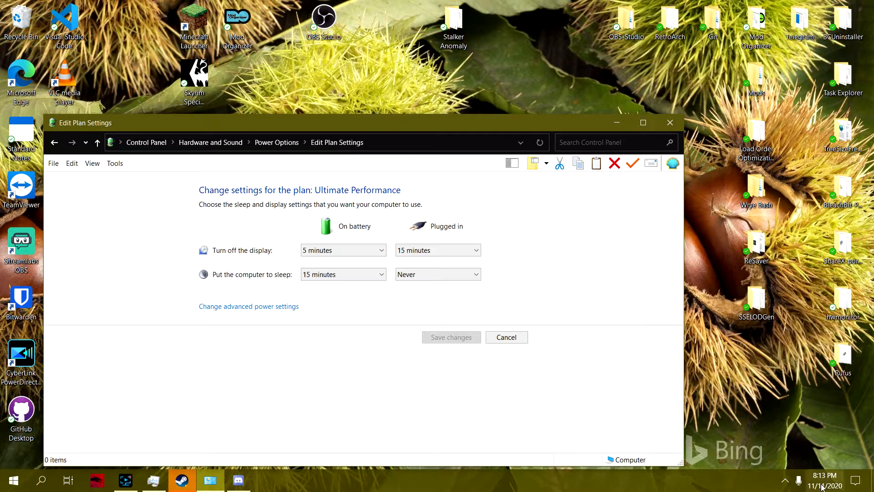
mouse_move(337, 114)
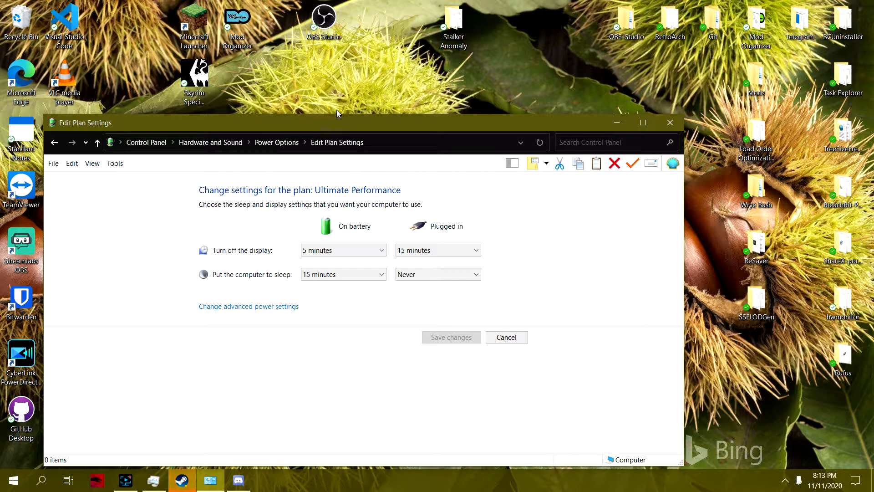
mouse_move(482, 302)
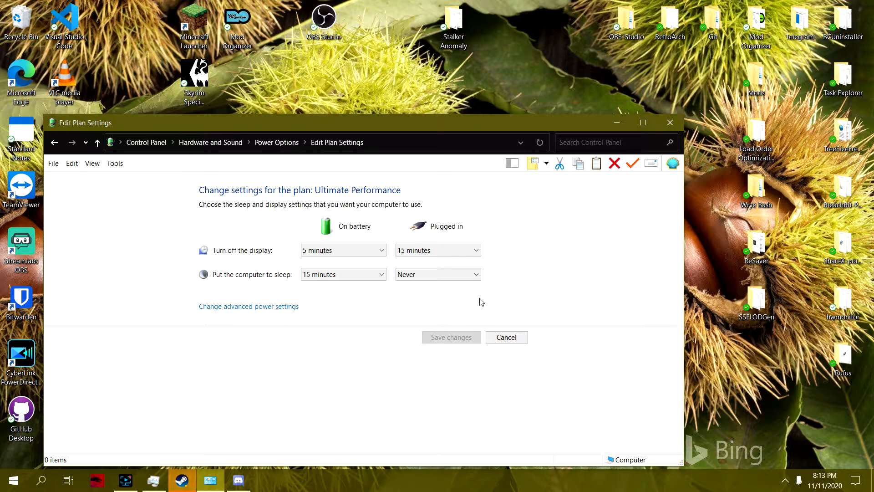
mouse_move(564, 296)
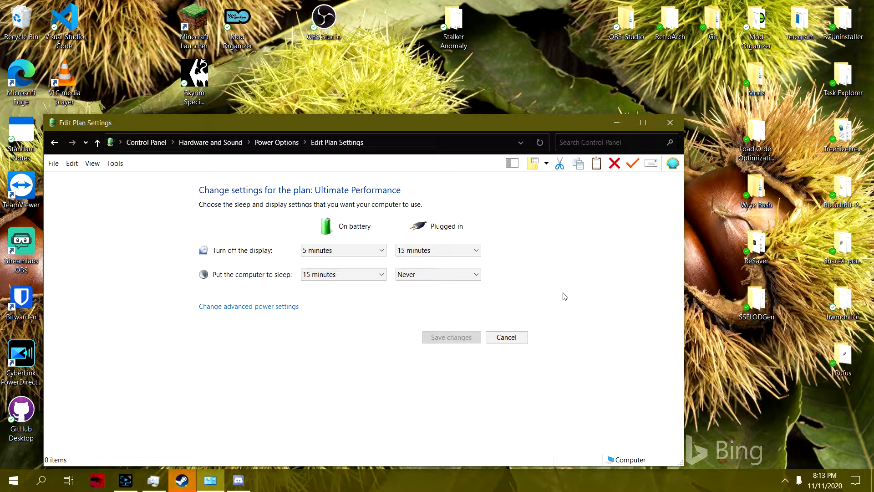
mouse_move(572, 294)
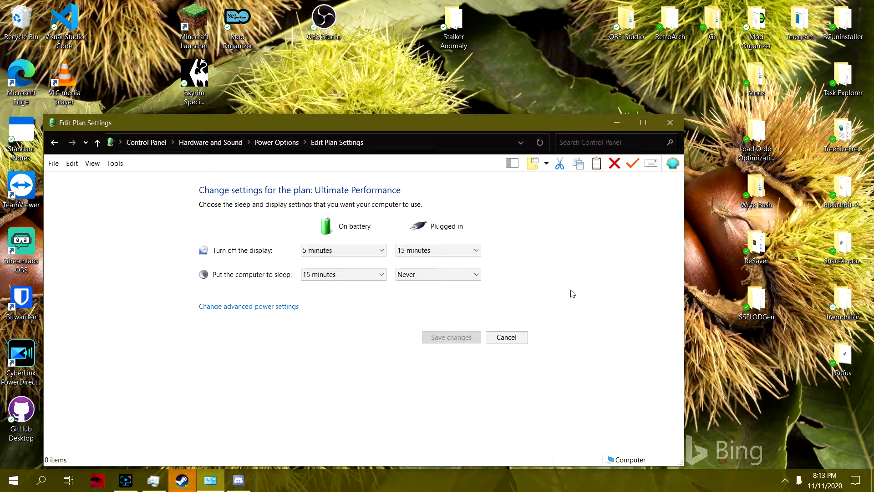